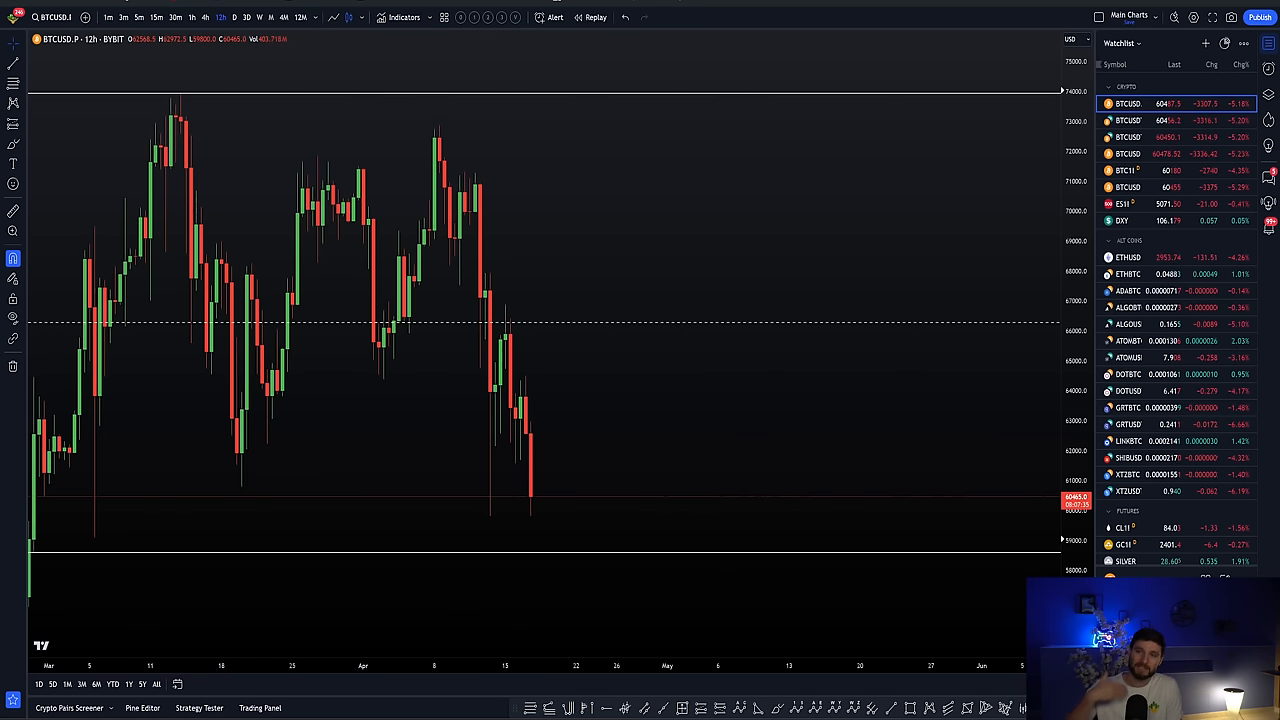
pyautogui.moveTo(351, 326)
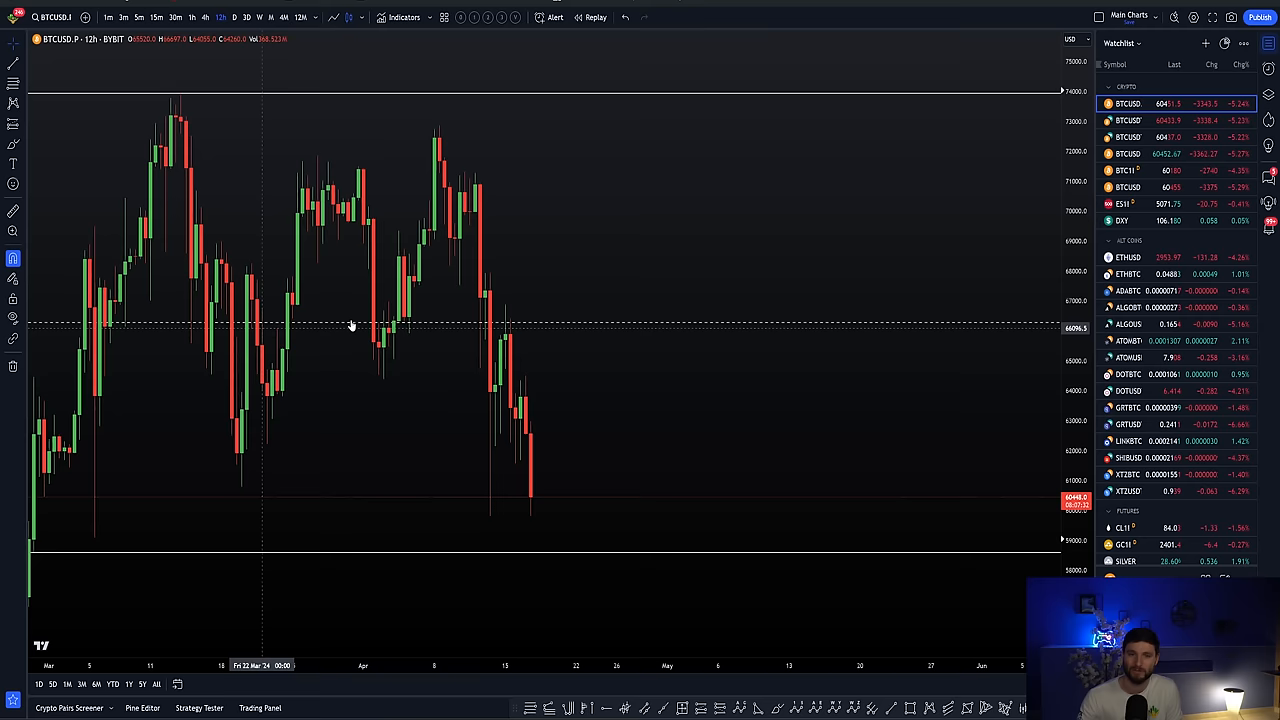
pyautogui.moveTo(479, 318)
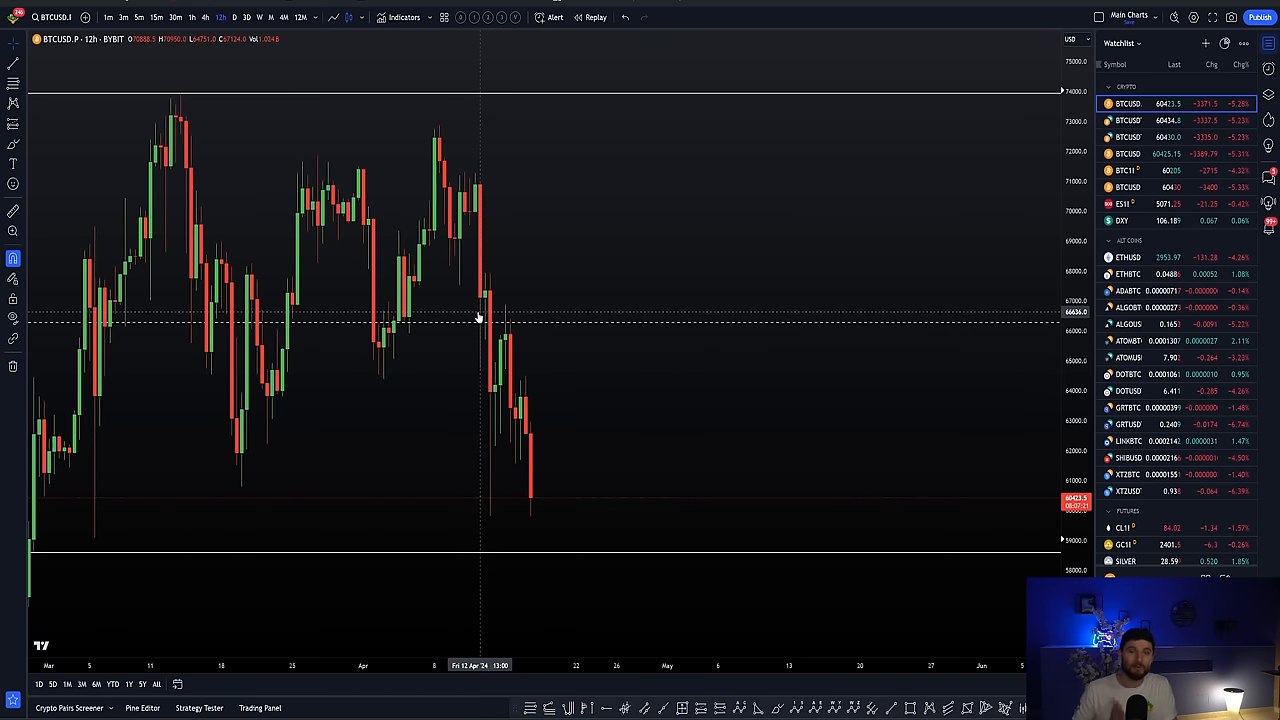
pyautogui.moveTo(460, 291)
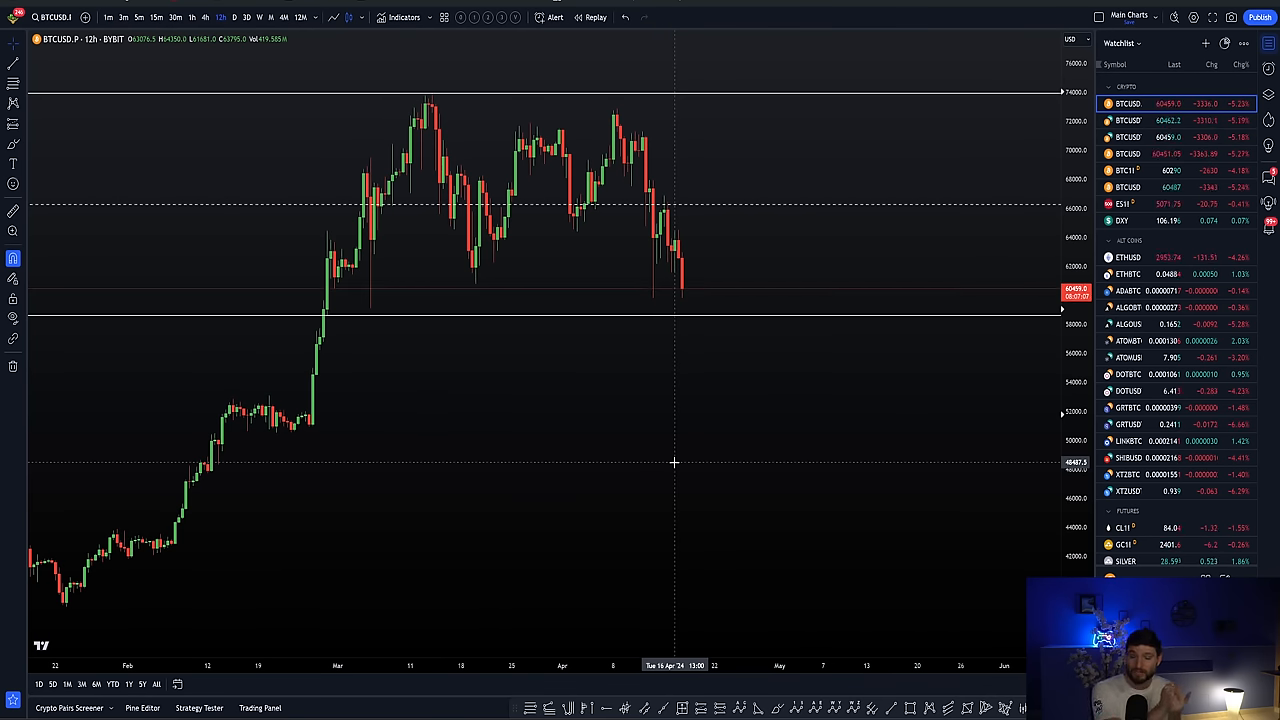
pyautogui.moveTo(669, 470)
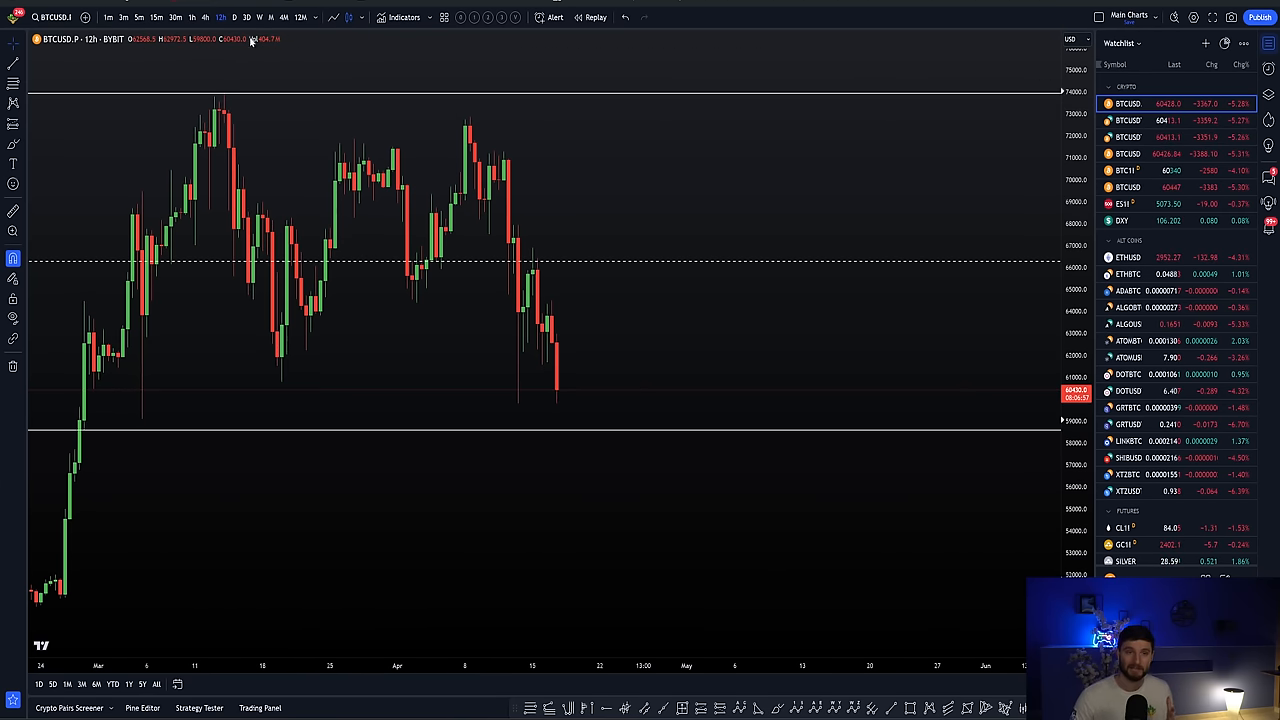
pyautogui.moveTo(240, 68)
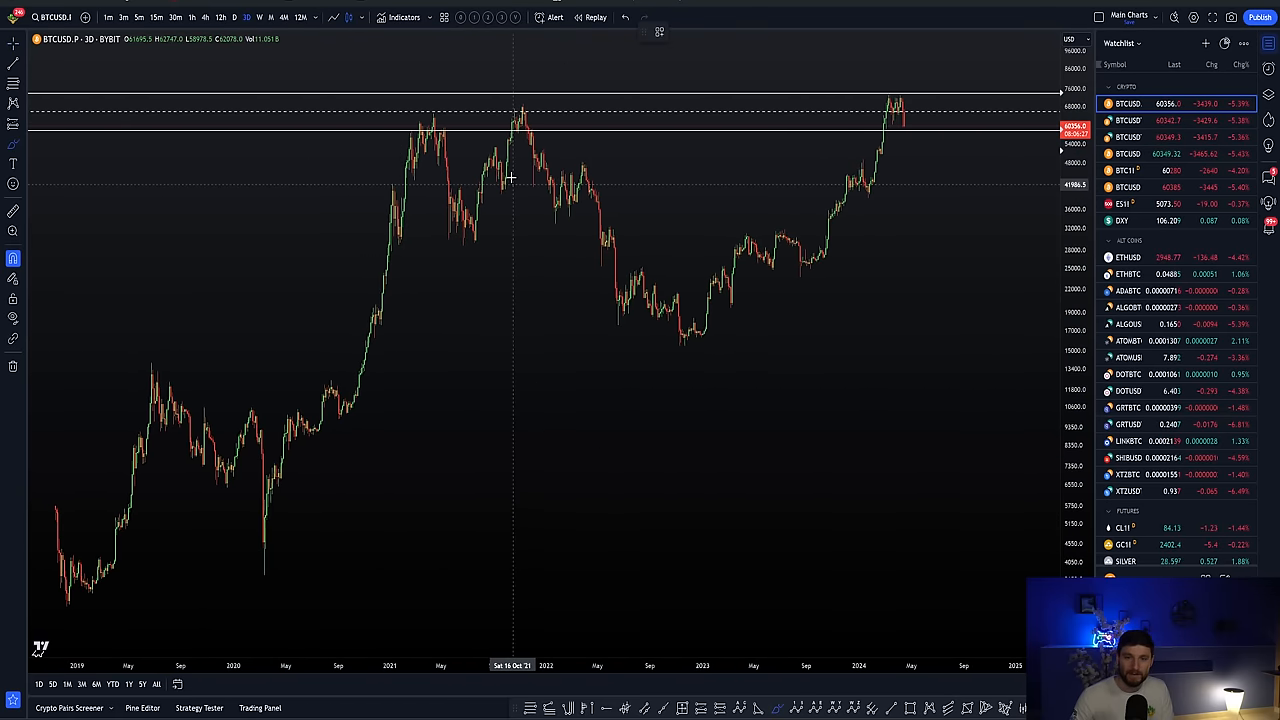
# Brush-sketch the path from the March 2020 low to the 2021 peak and pullback, redrawing once.
pyautogui.moveTo(525, 108); pyautogui.dragTo(655, 238)
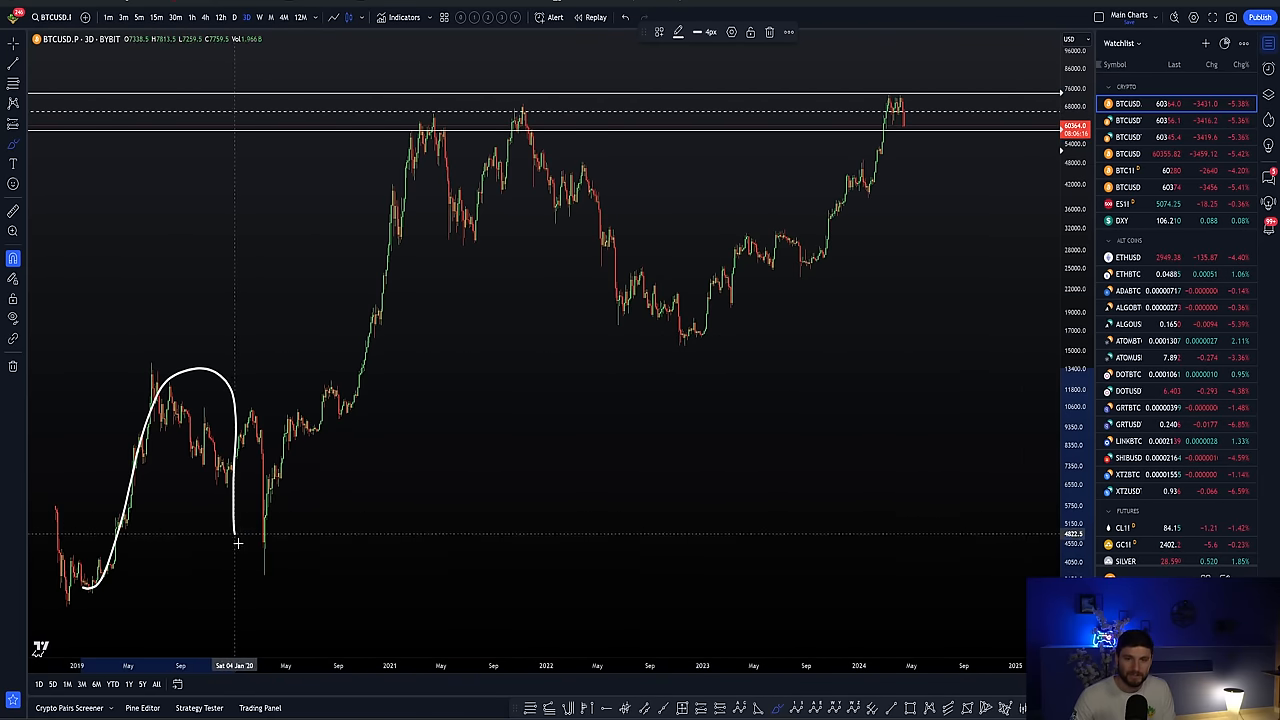
pyautogui.moveTo(238, 540); pyautogui.dragTo(755, 250)
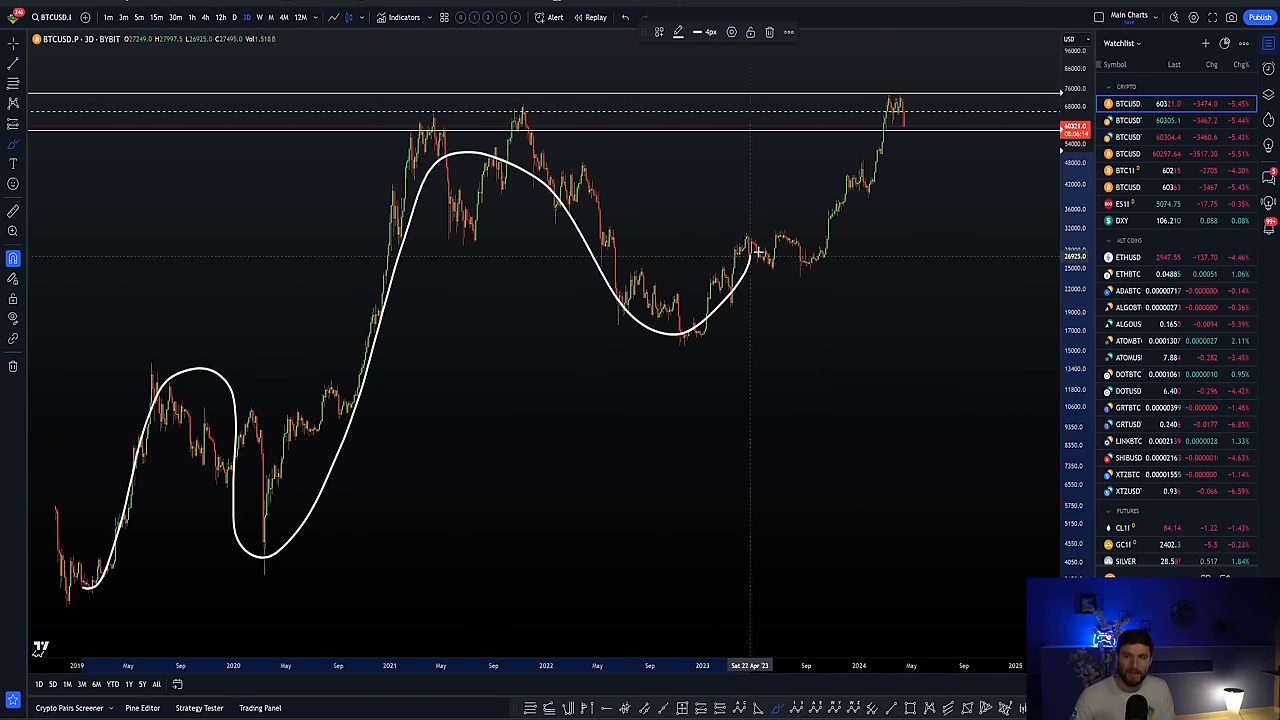
pyautogui.moveTo(750, 255); pyautogui.dragTo(895, 98)
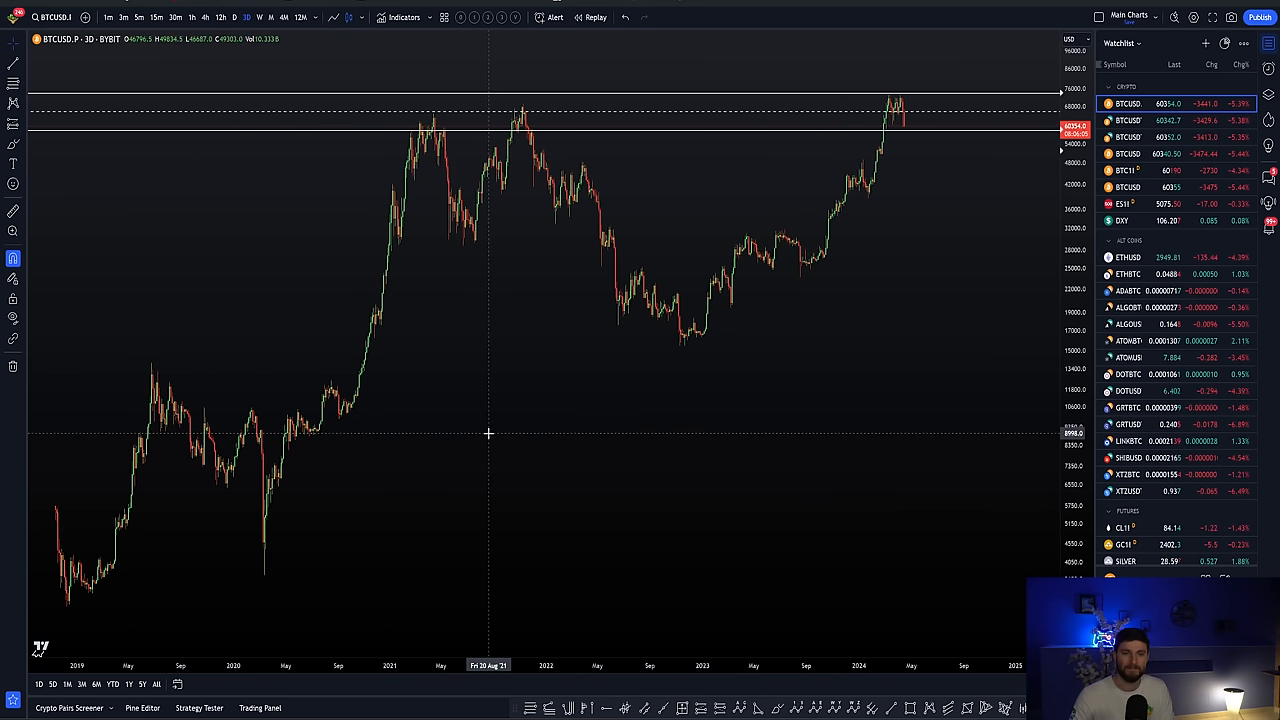
pyautogui.moveTo(806, 203)
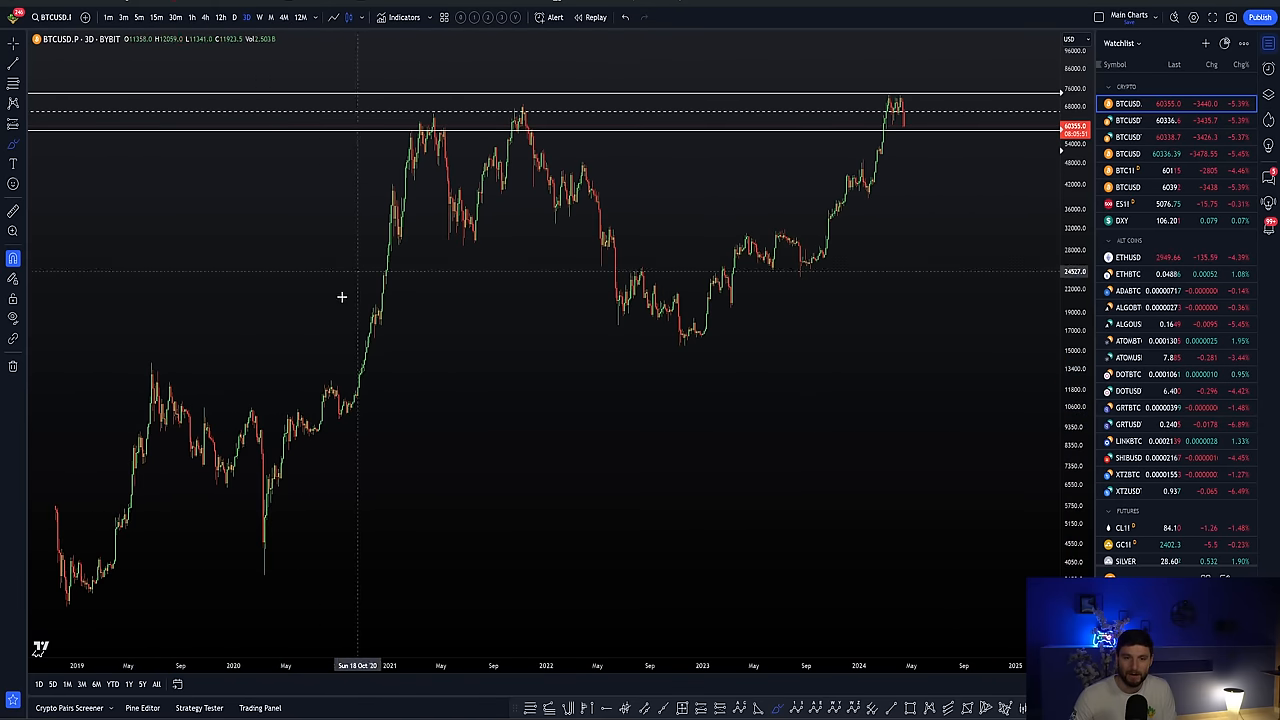
pyautogui.moveTo(257, 522)
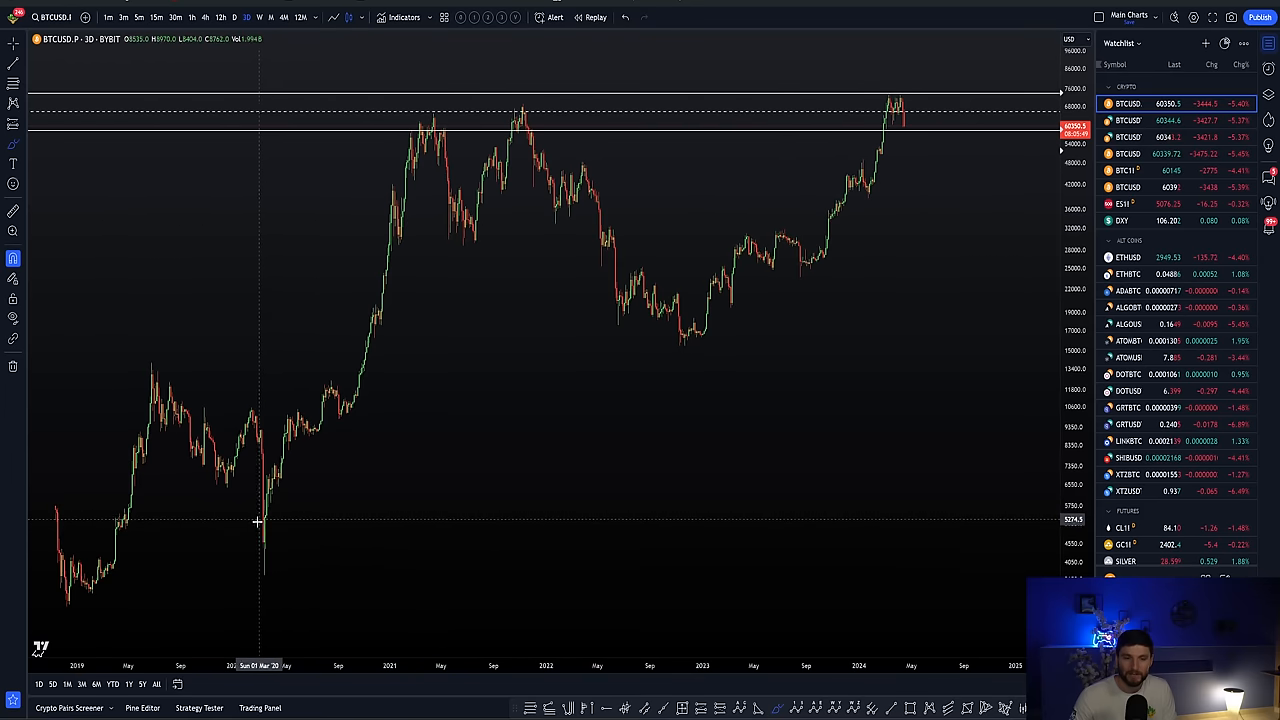
pyautogui.moveTo(260, 525); pyautogui.dragTo(435, 125)
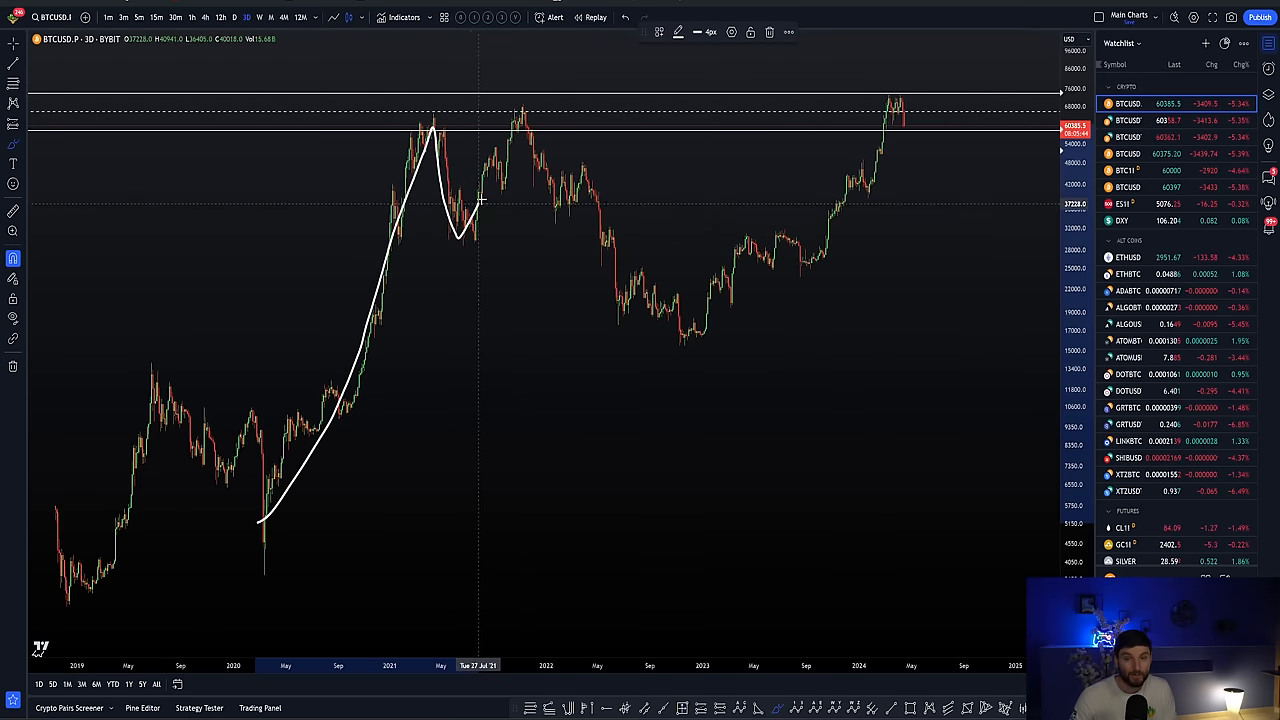
pyautogui.moveTo(480, 200); pyautogui.dragTo(648, 290)
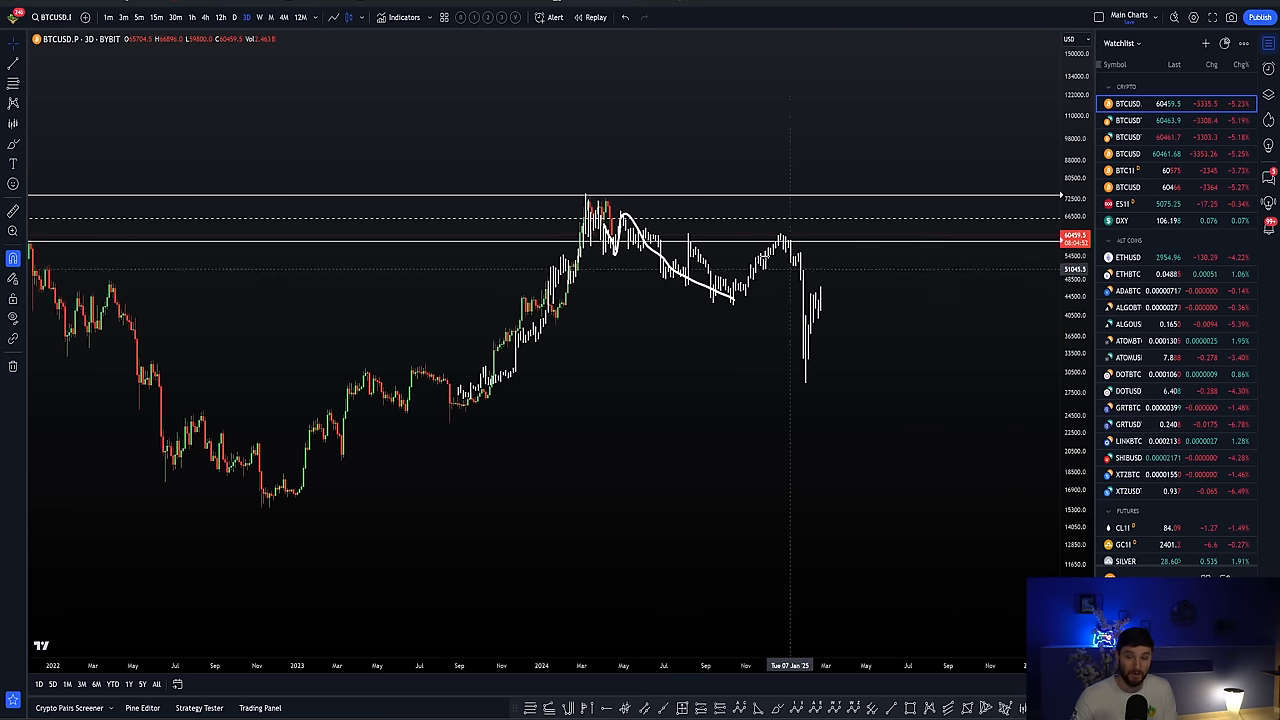
pyautogui.moveTo(656, 258)
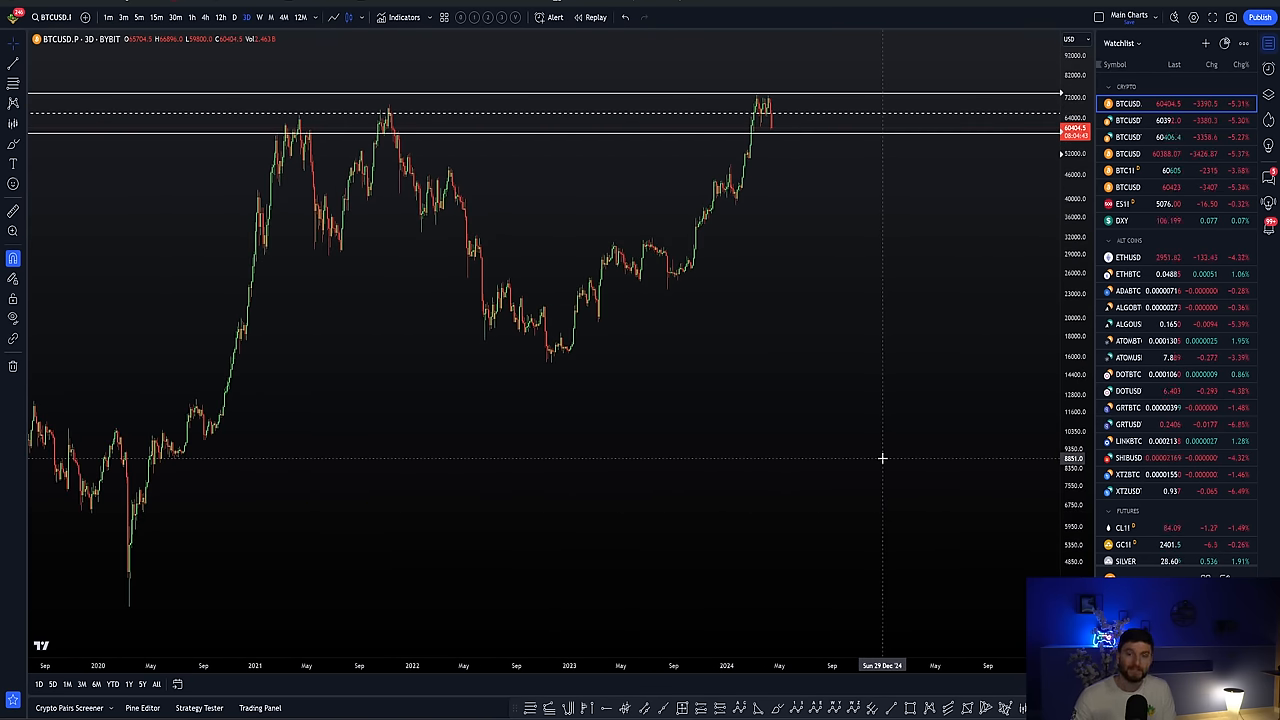
pyautogui.moveTo(875, 588)
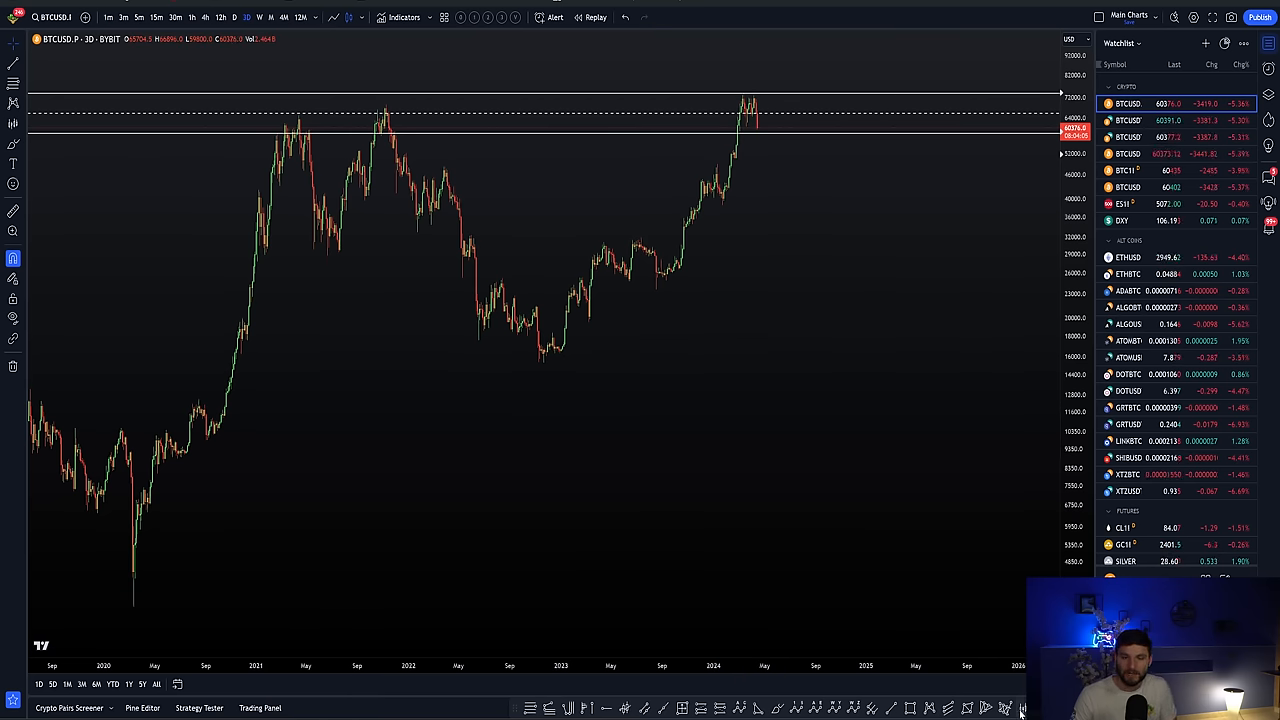
# Drag a Bars Pattern over historical candles to project white bars into 2025.
pyautogui.moveTo(218, 410); pyautogui.dragTo(335, 205)
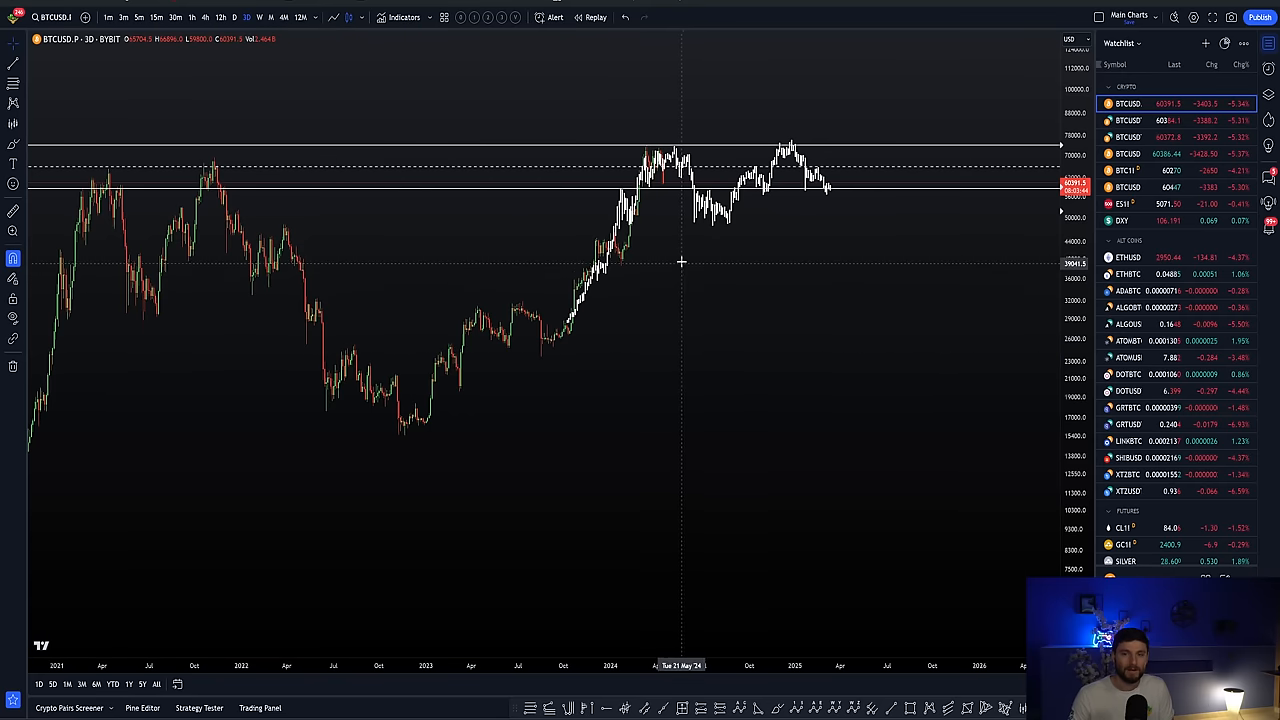
pyautogui.moveTo(740, 211)
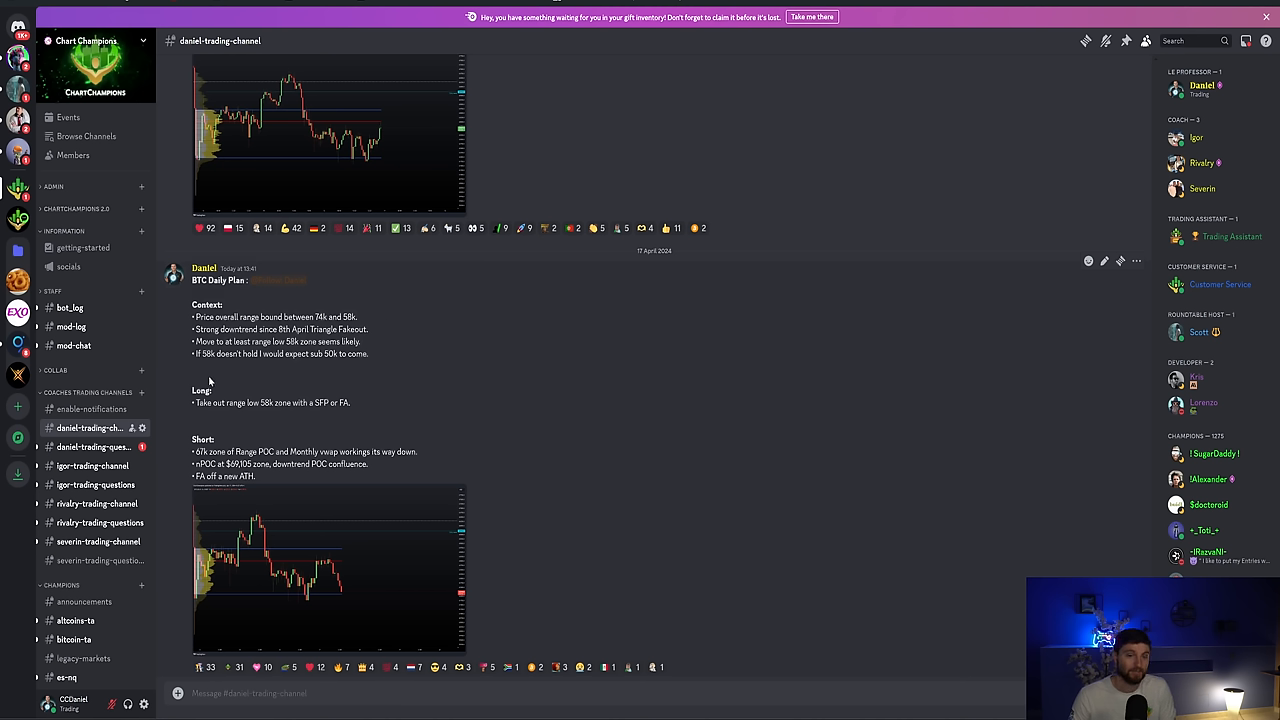
pyautogui.moveTo(267, 377)
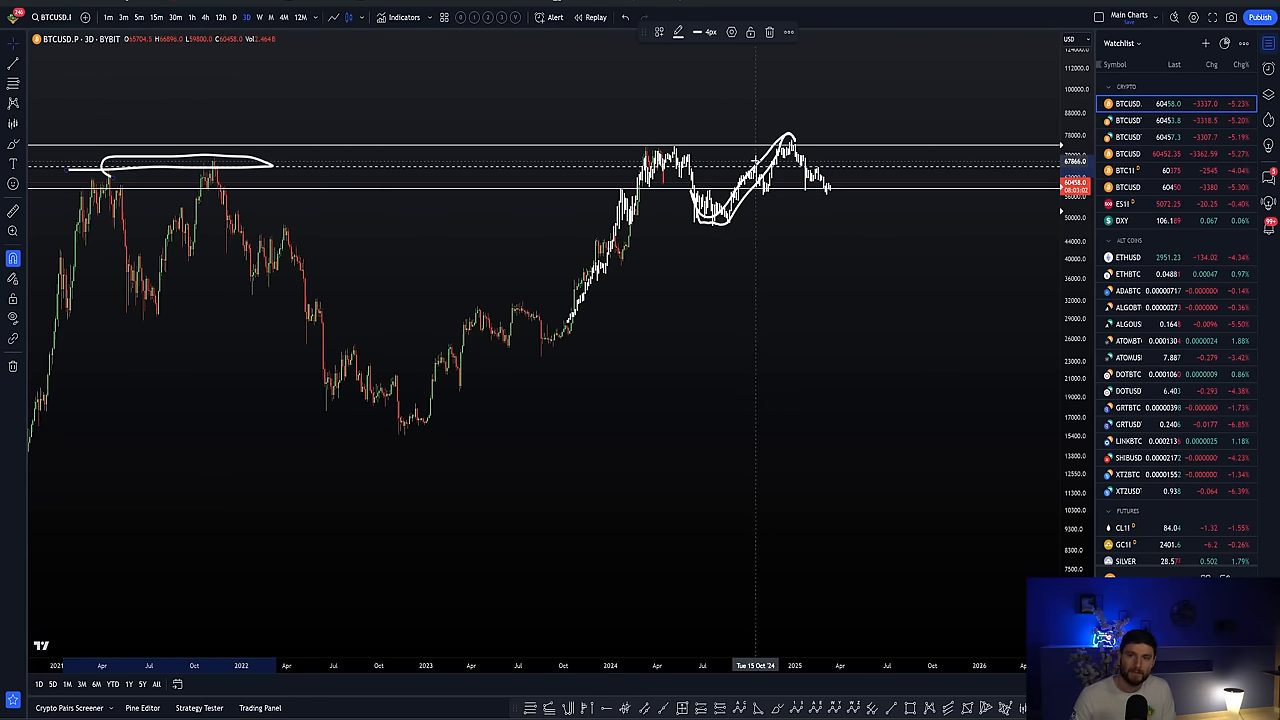
pyautogui.moveTo(868, 47)
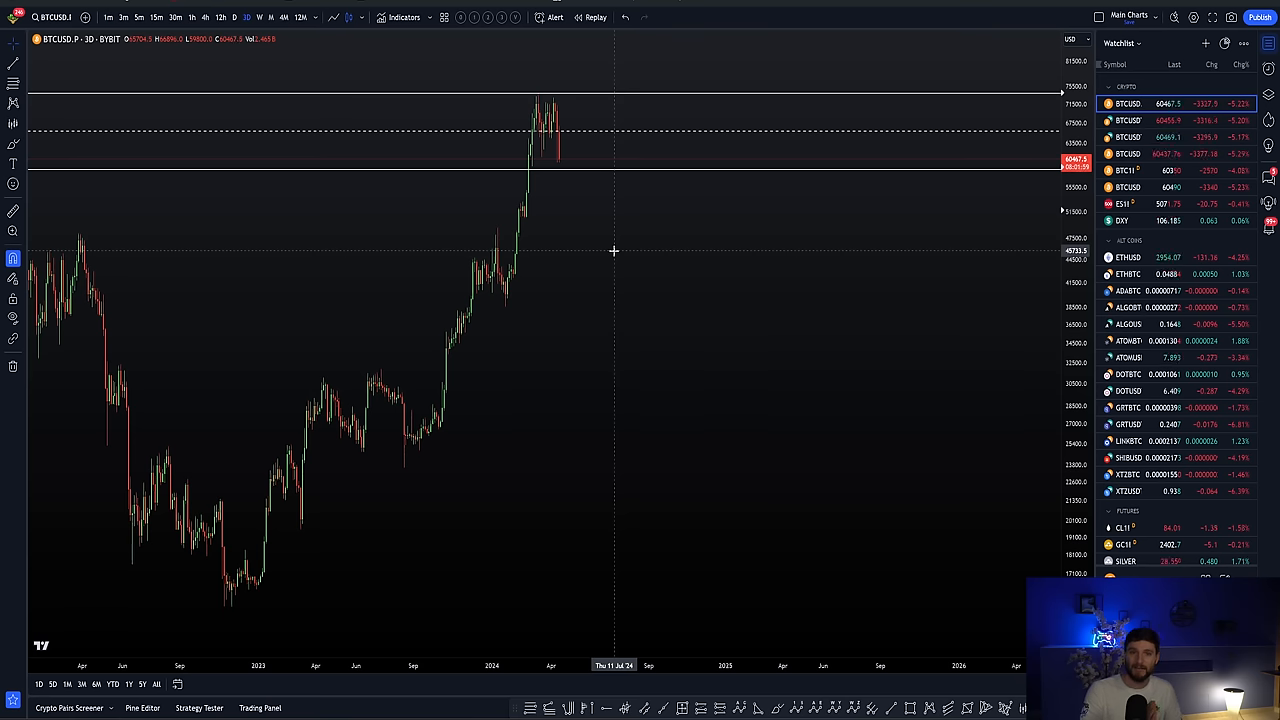
pyautogui.moveTo(330, 460)
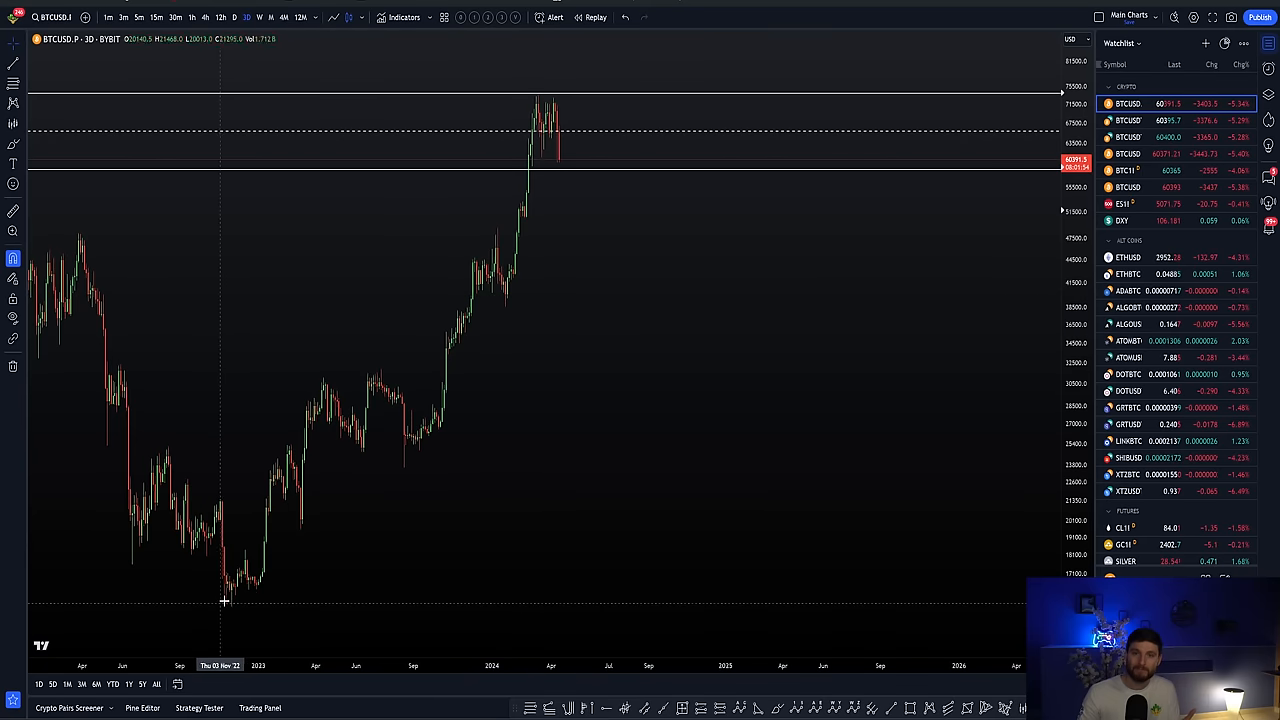
pyautogui.moveTo(548, 238)
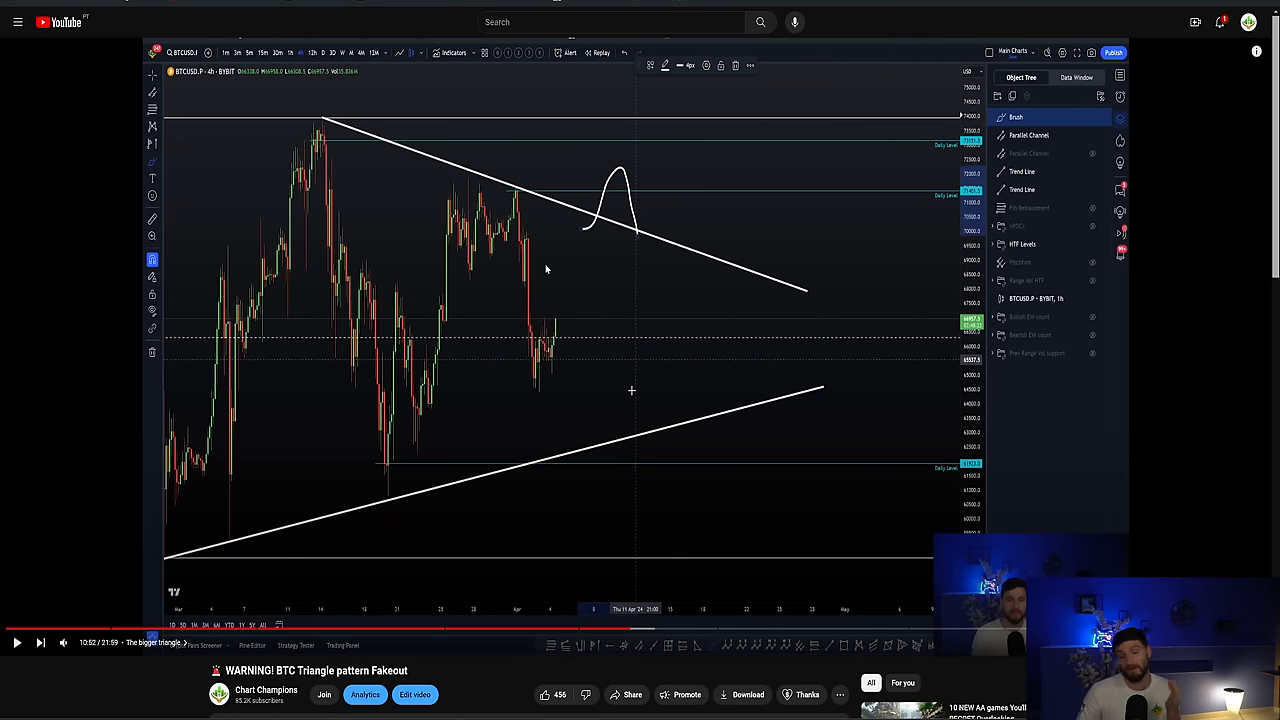
pyautogui.moveTo(530, 273)
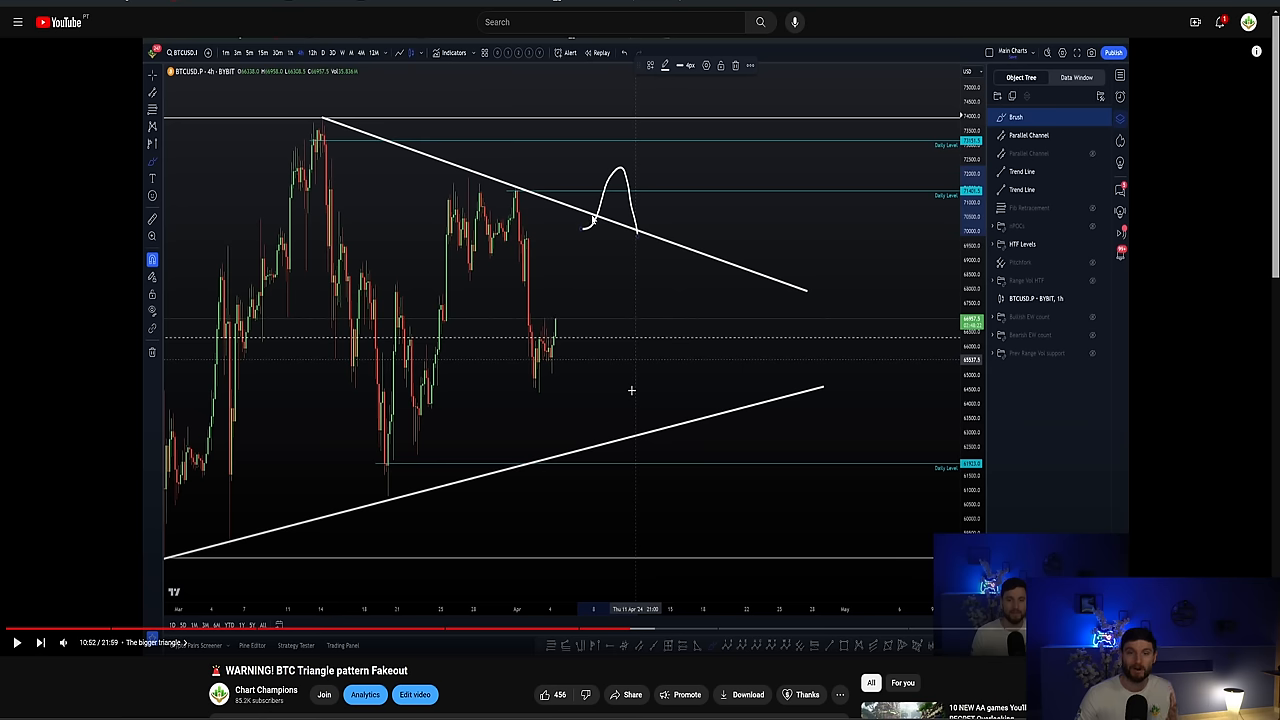
pyautogui.moveTo(734, 441)
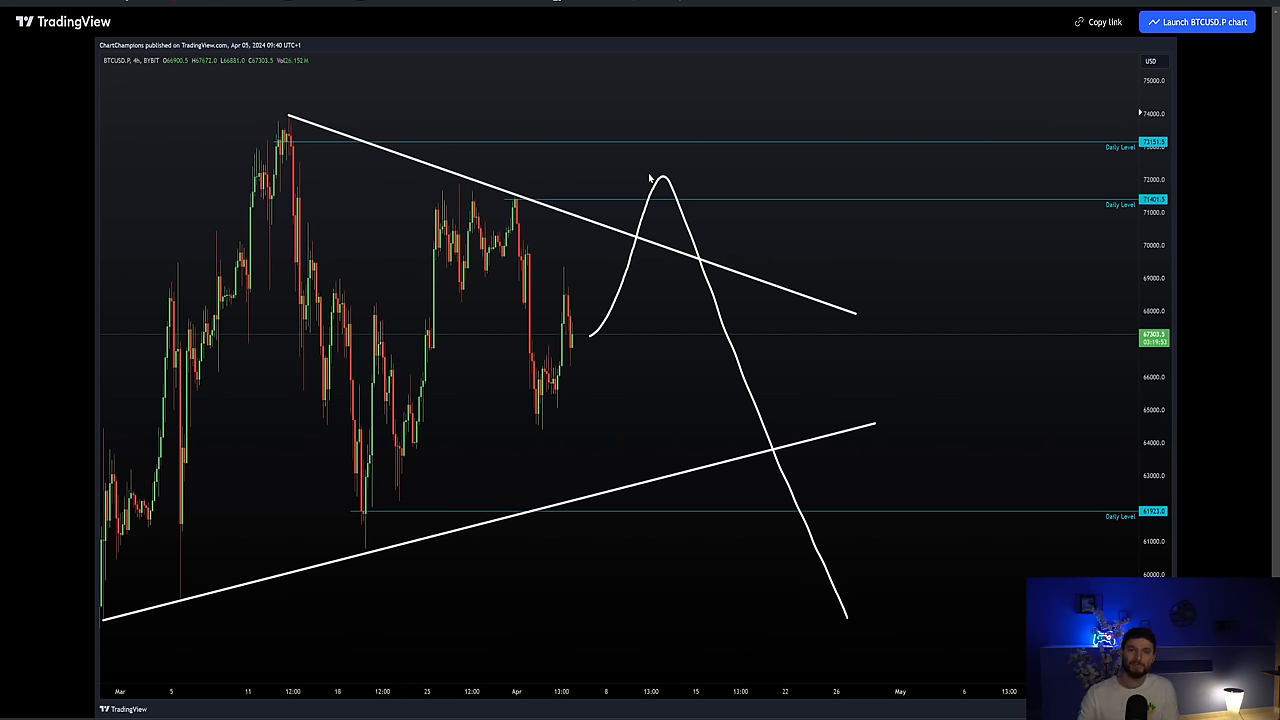
pyautogui.moveTo(598, 291)
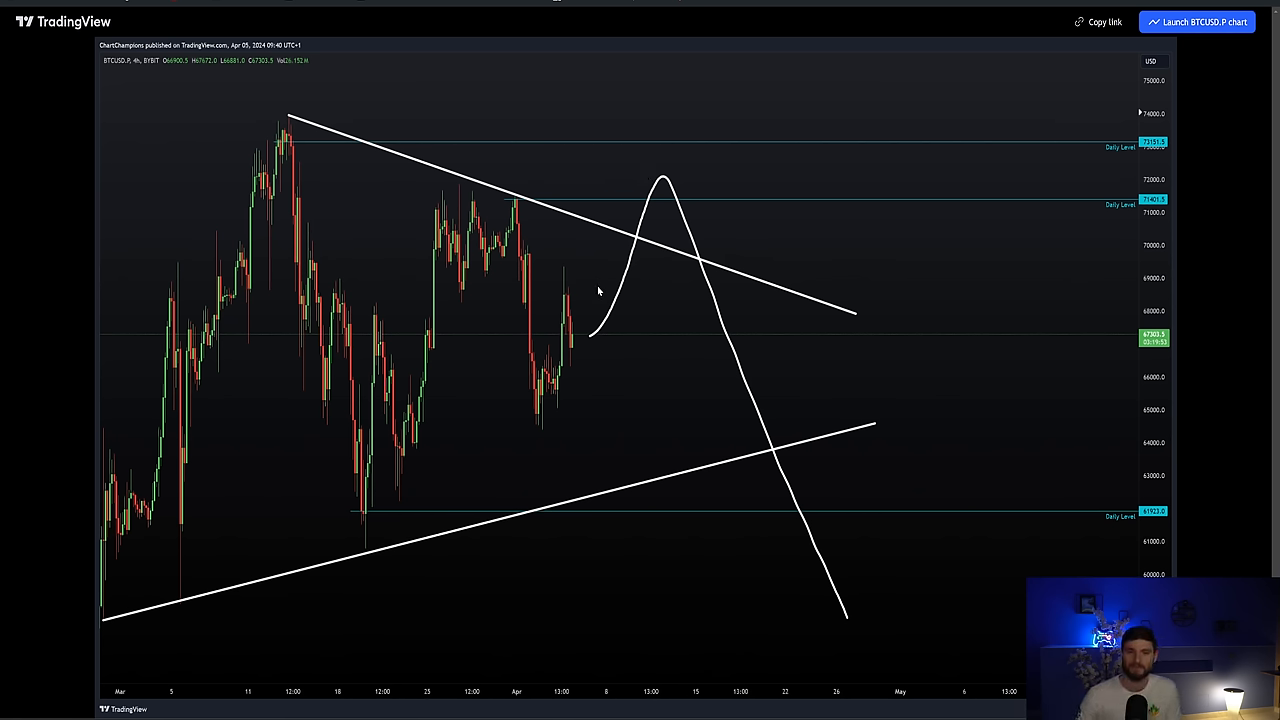
pyautogui.moveTo(558, 238)
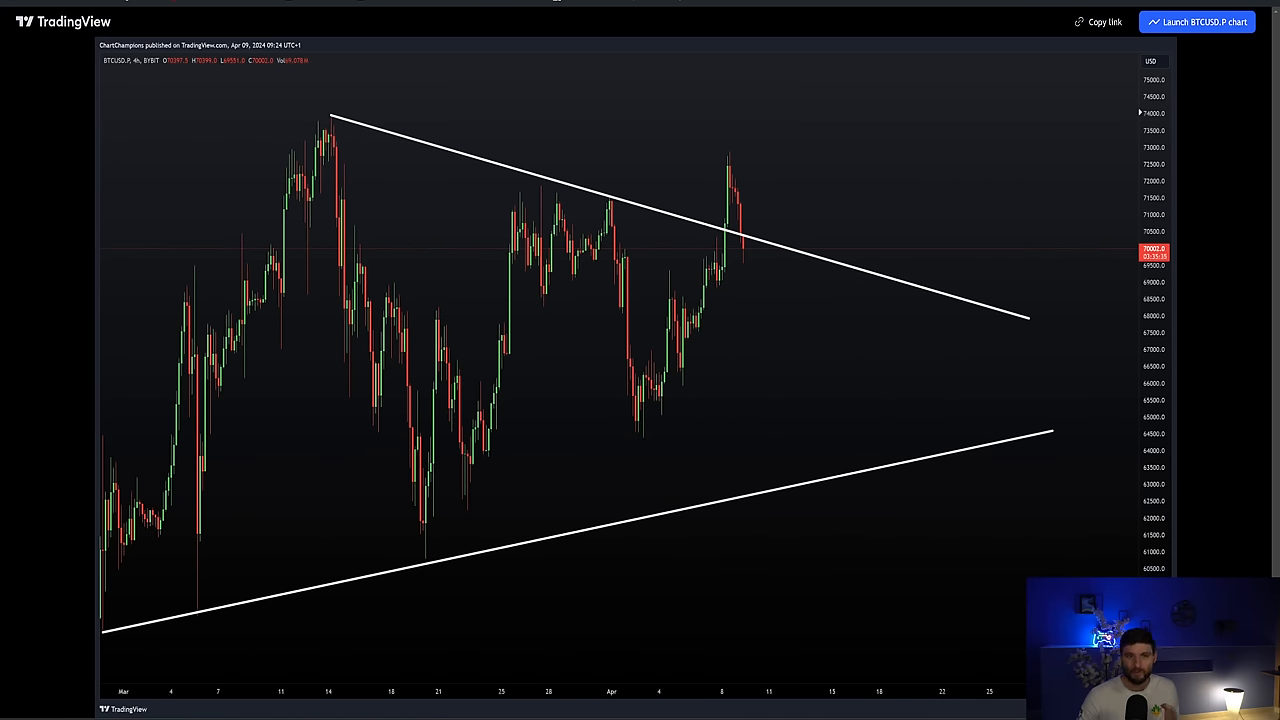
# Switch to the April 9 published BTCUSD 4h chart snapshot.
pyautogui.click(1197, 22)
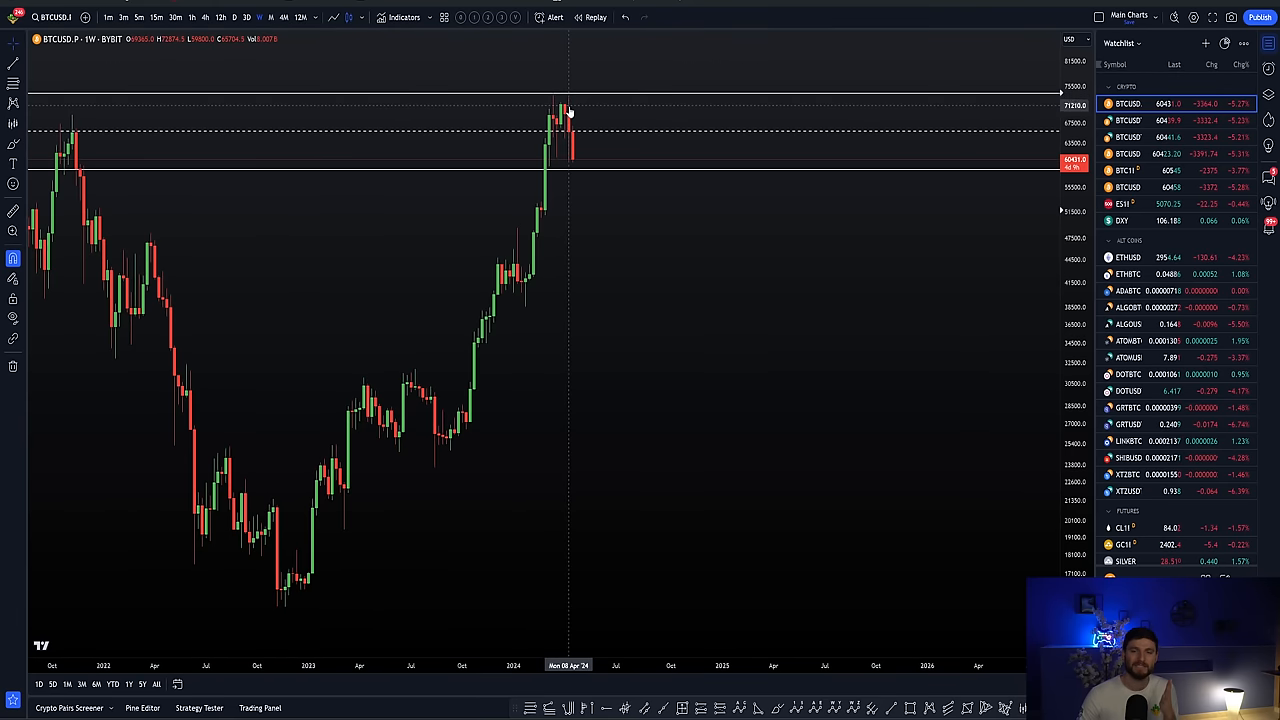
pyautogui.moveTo(543, 546)
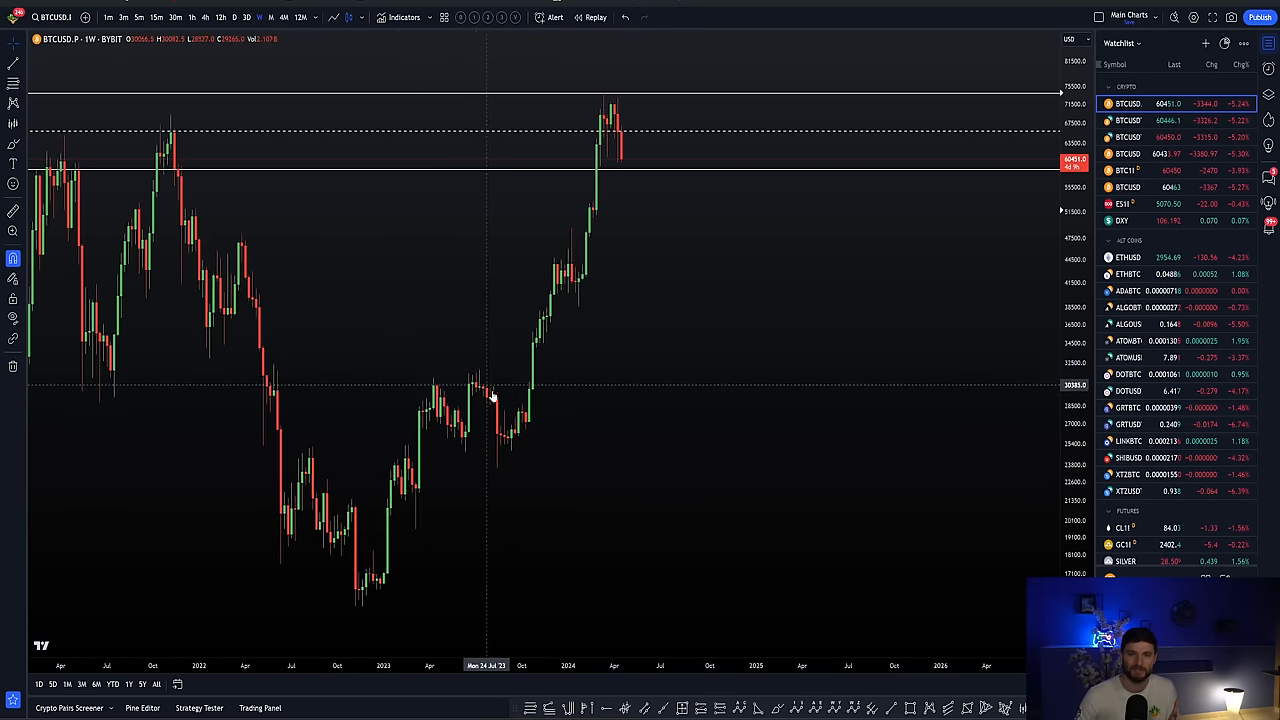
pyautogui.moveTo(620, 124)
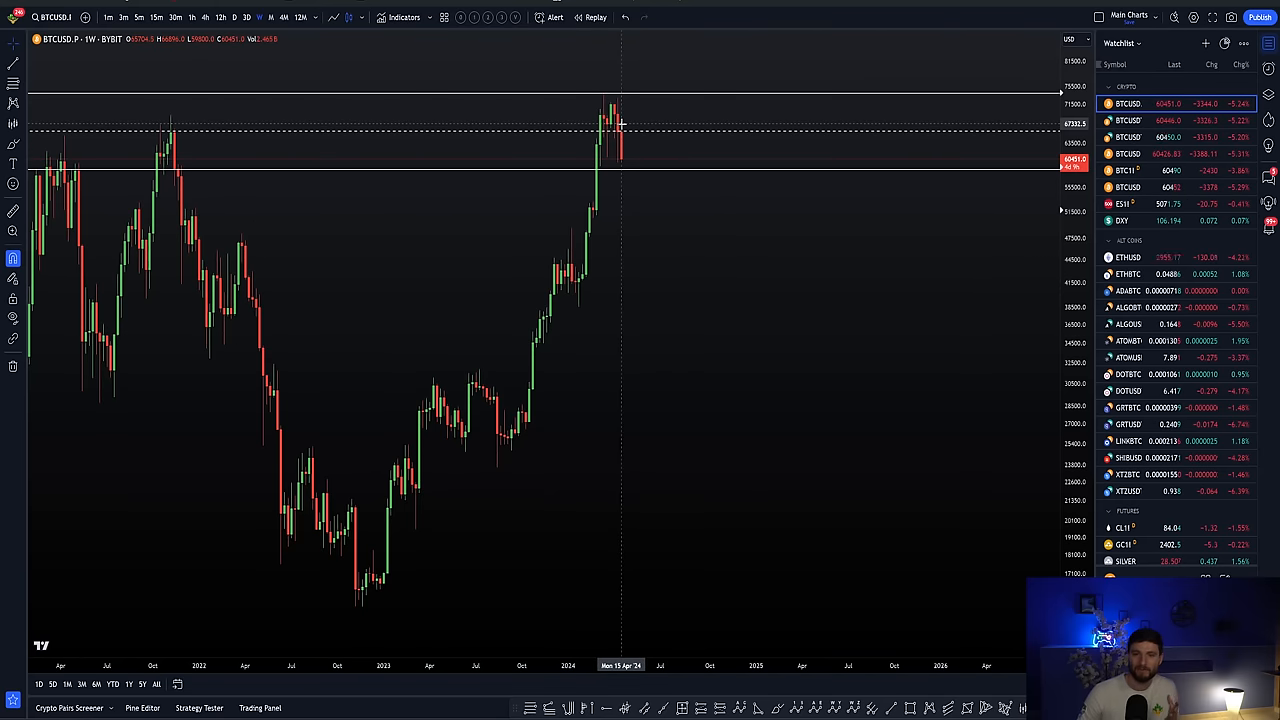
pyautogui.moveTo(662, 226)
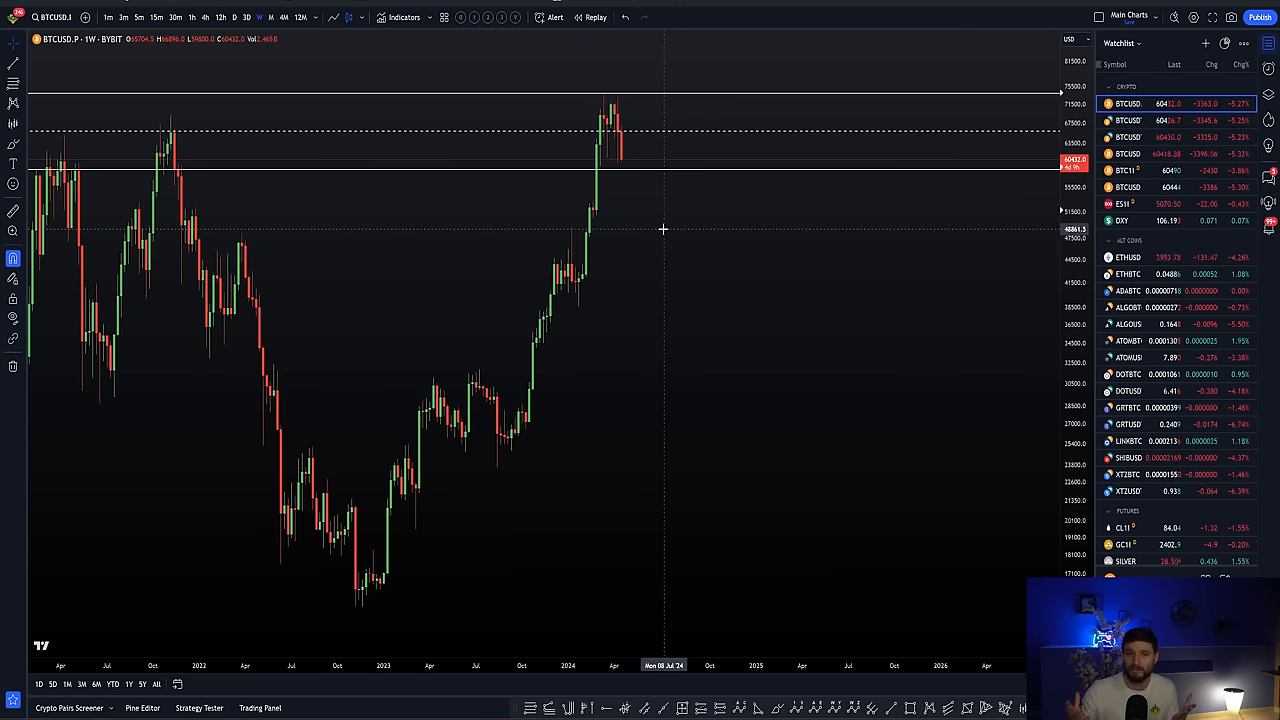
pyautogui.moveTo(688, 266)
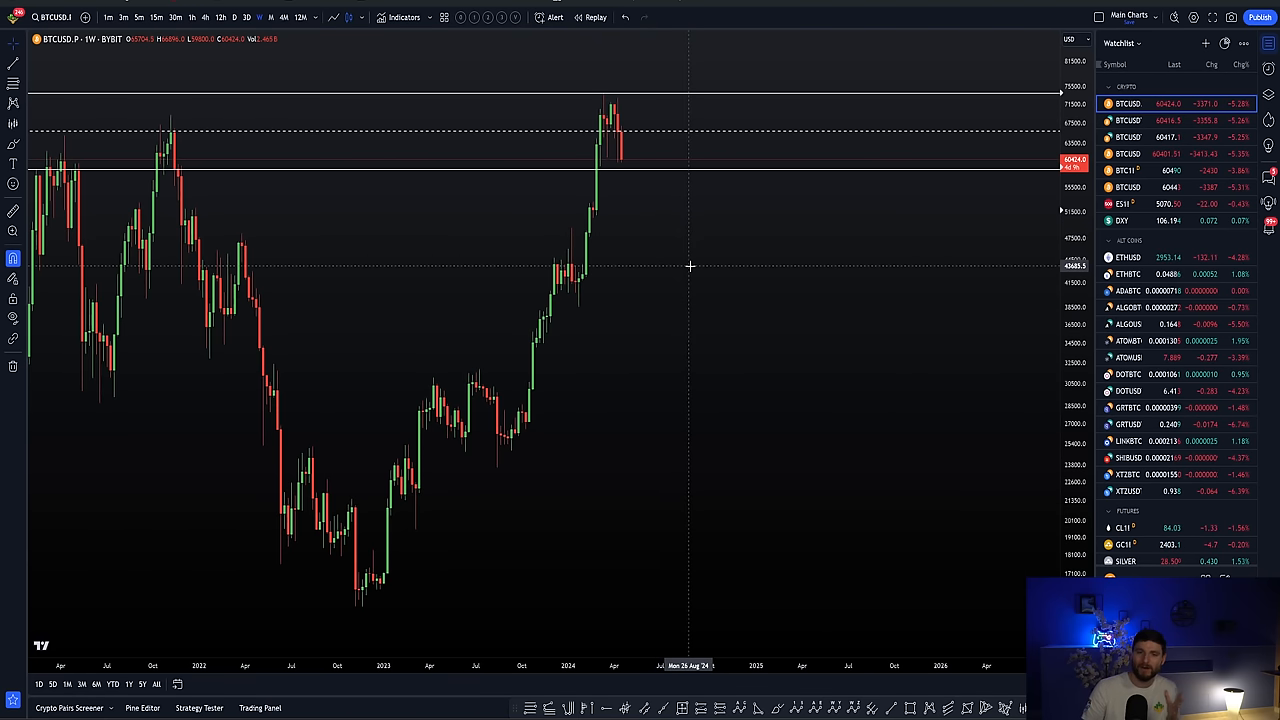
pyautogui.moveTo(686, 265)
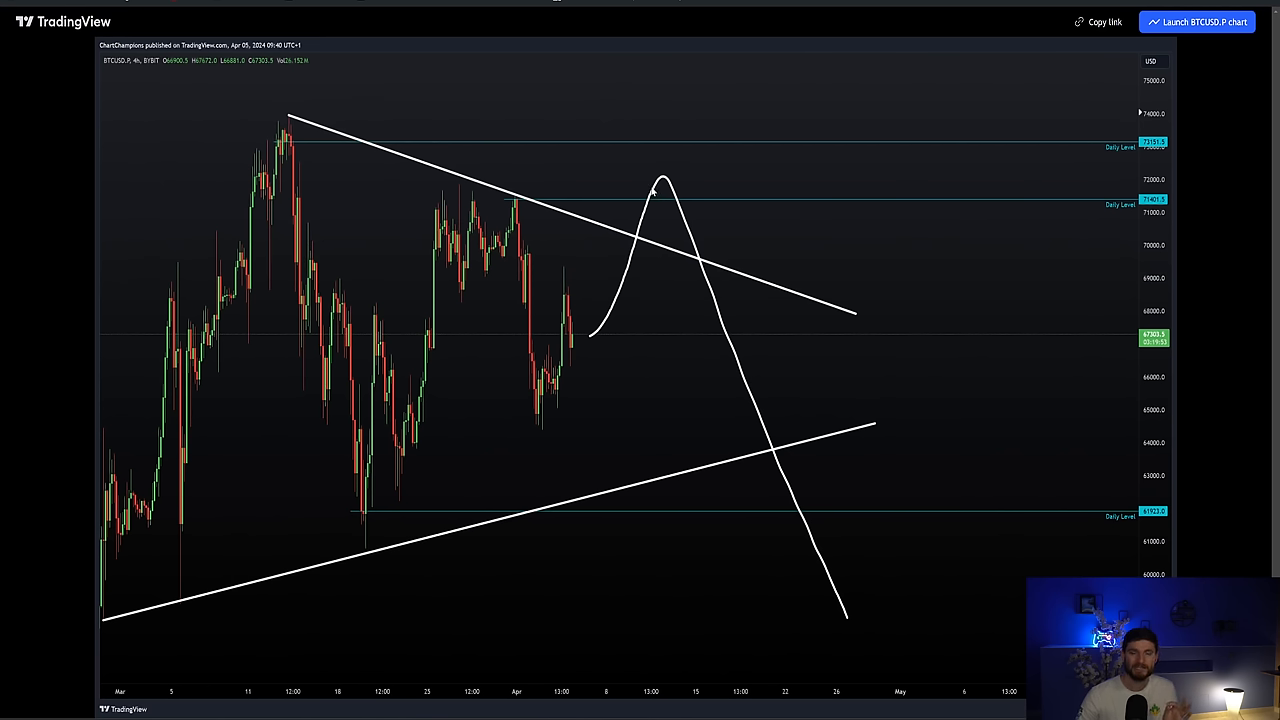
pyautogui.moveTo(600, 189)
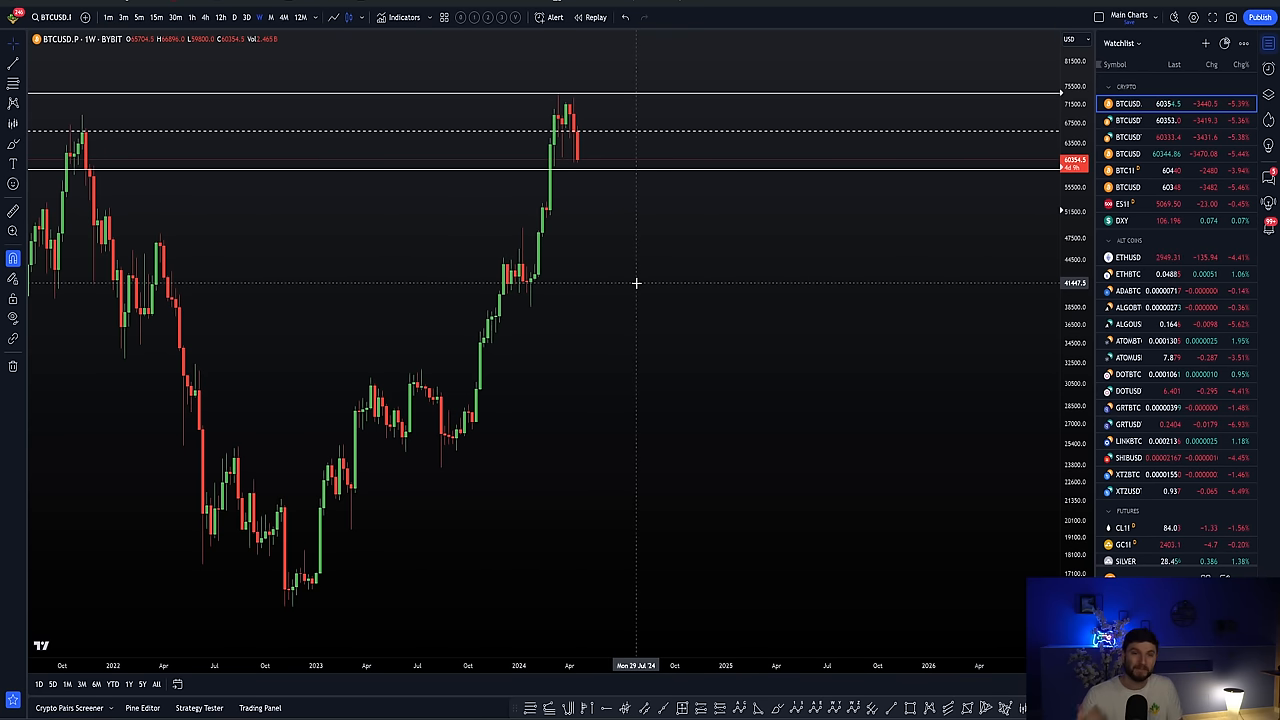
pyautogui.moveTo(386, 138)
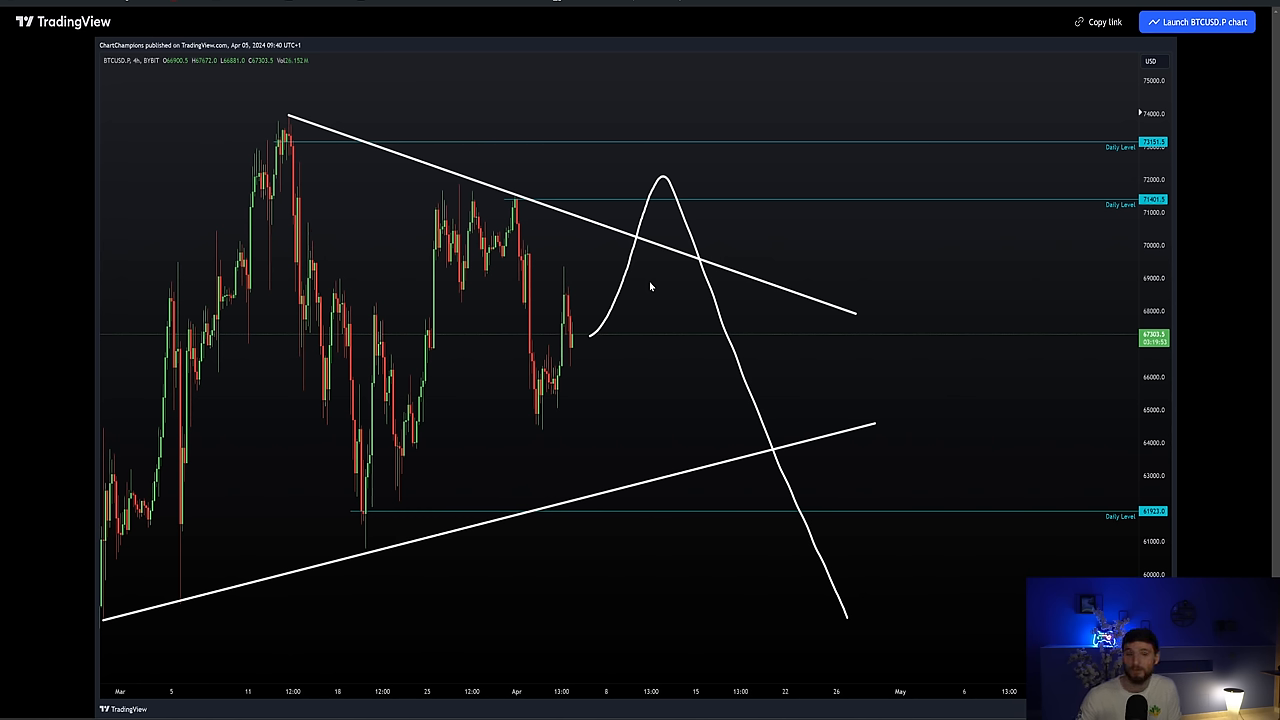
pyautogui.moveTo(511, 125)
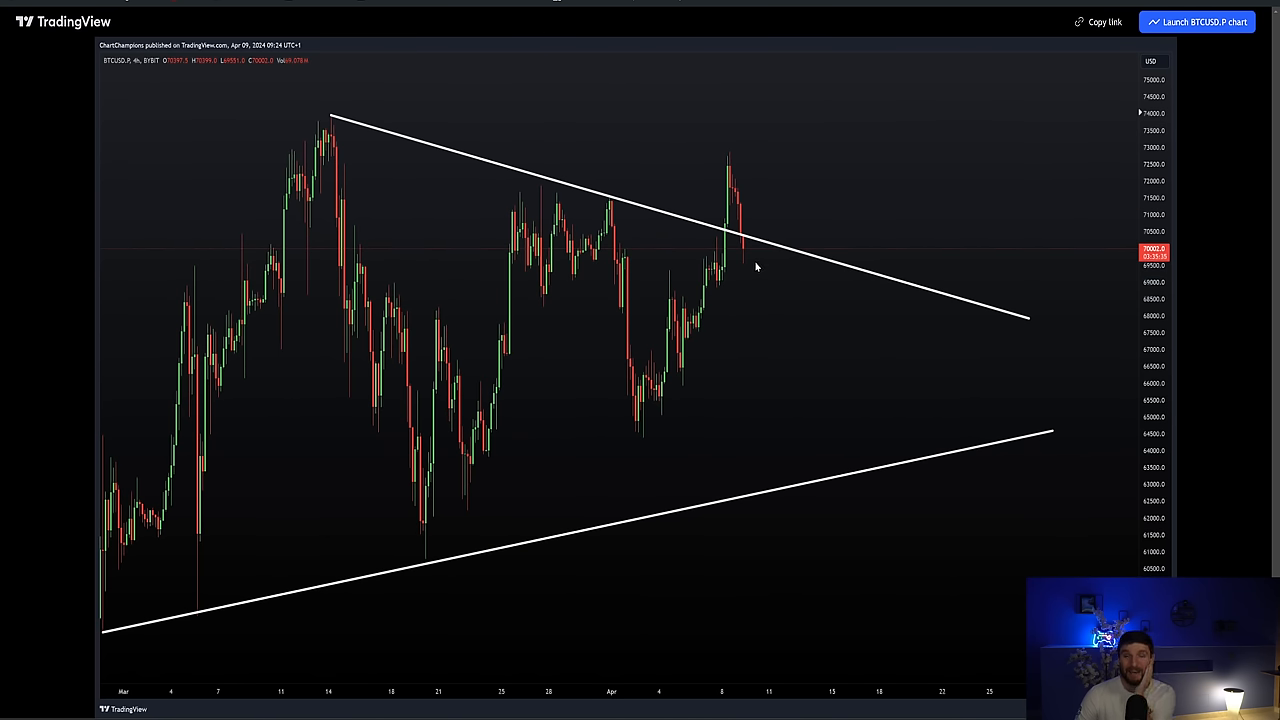
pyautogui.moveTo(855, 446)
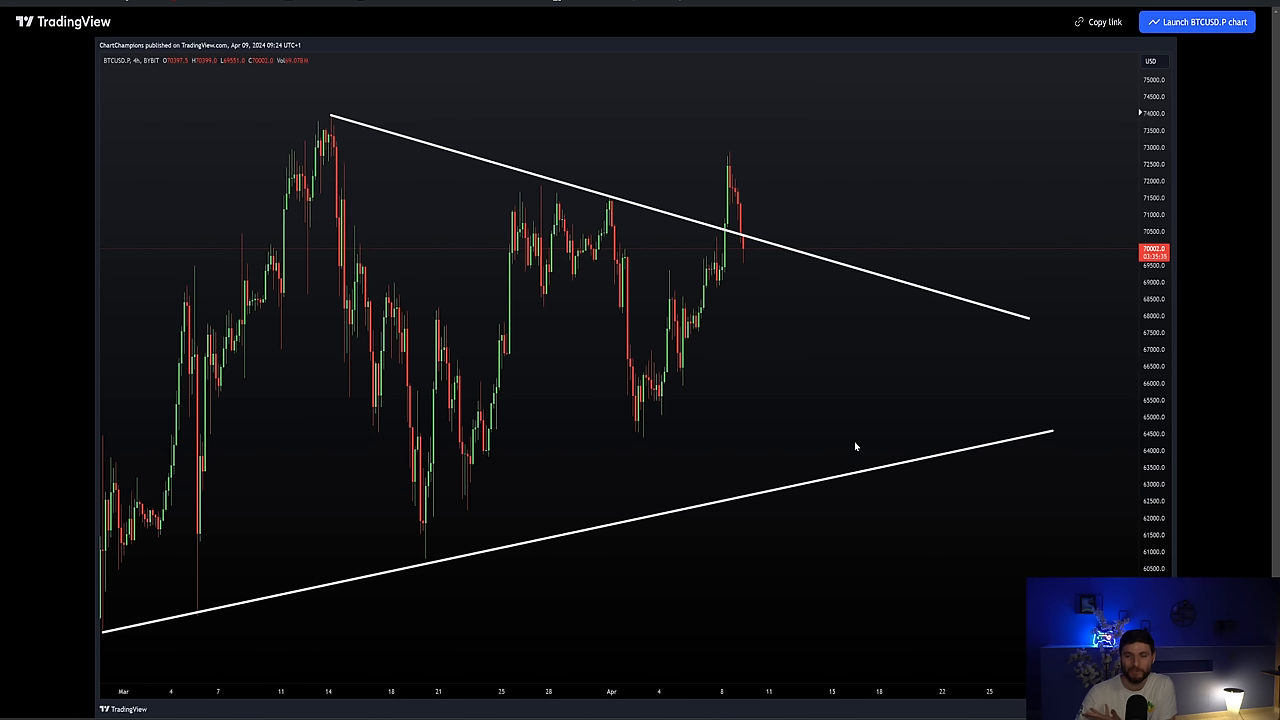
pyautogui.moveTo(865, 590)
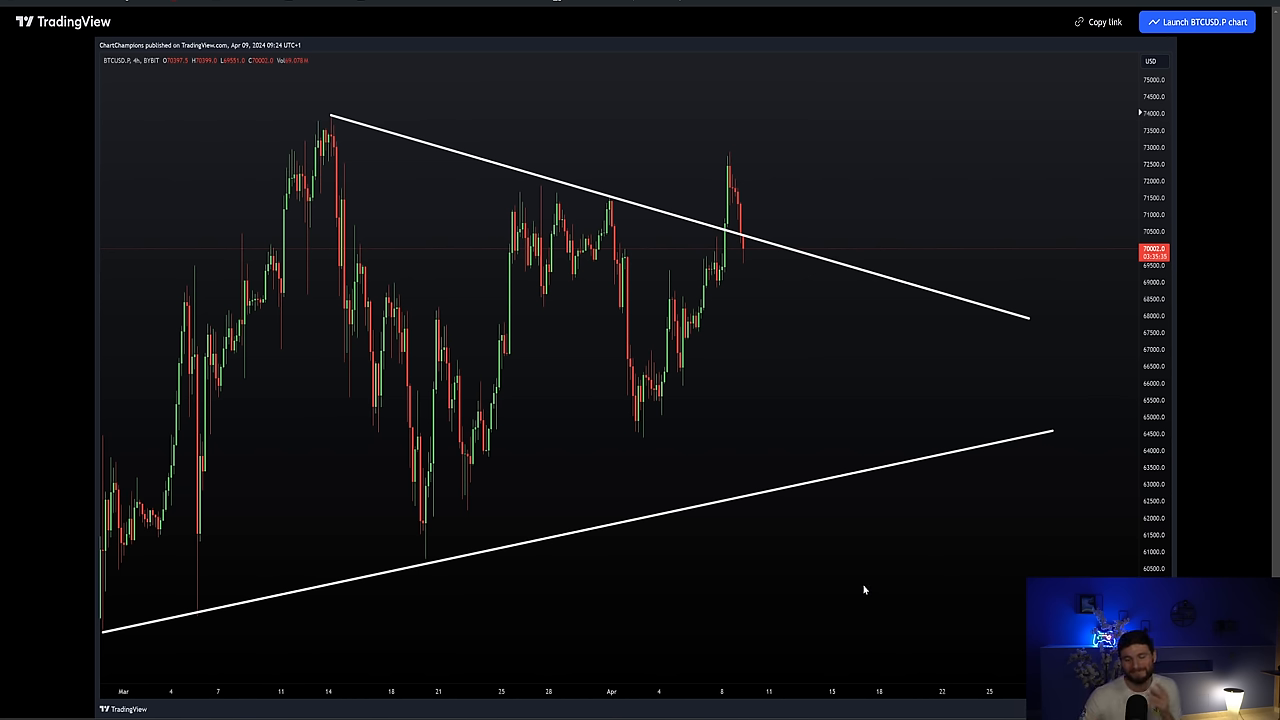
pyautogui.moveTo(750, 253)
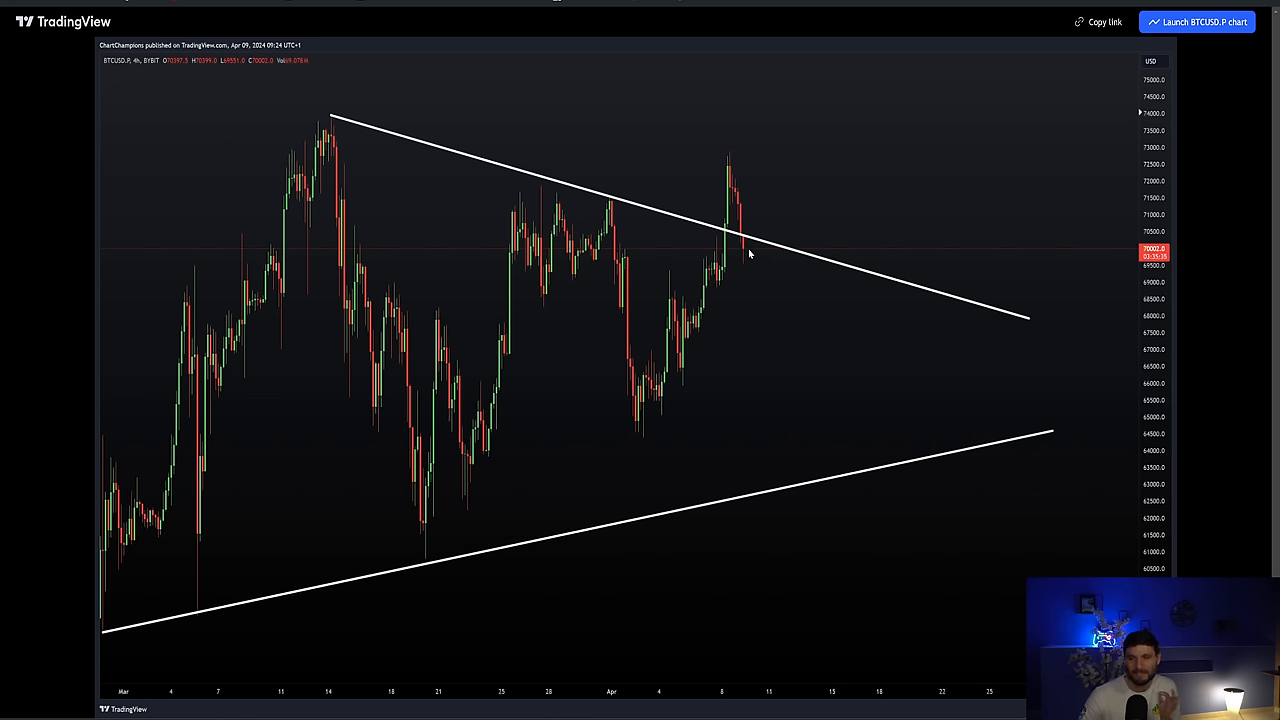
pyautogui.moveTo(794, 529)
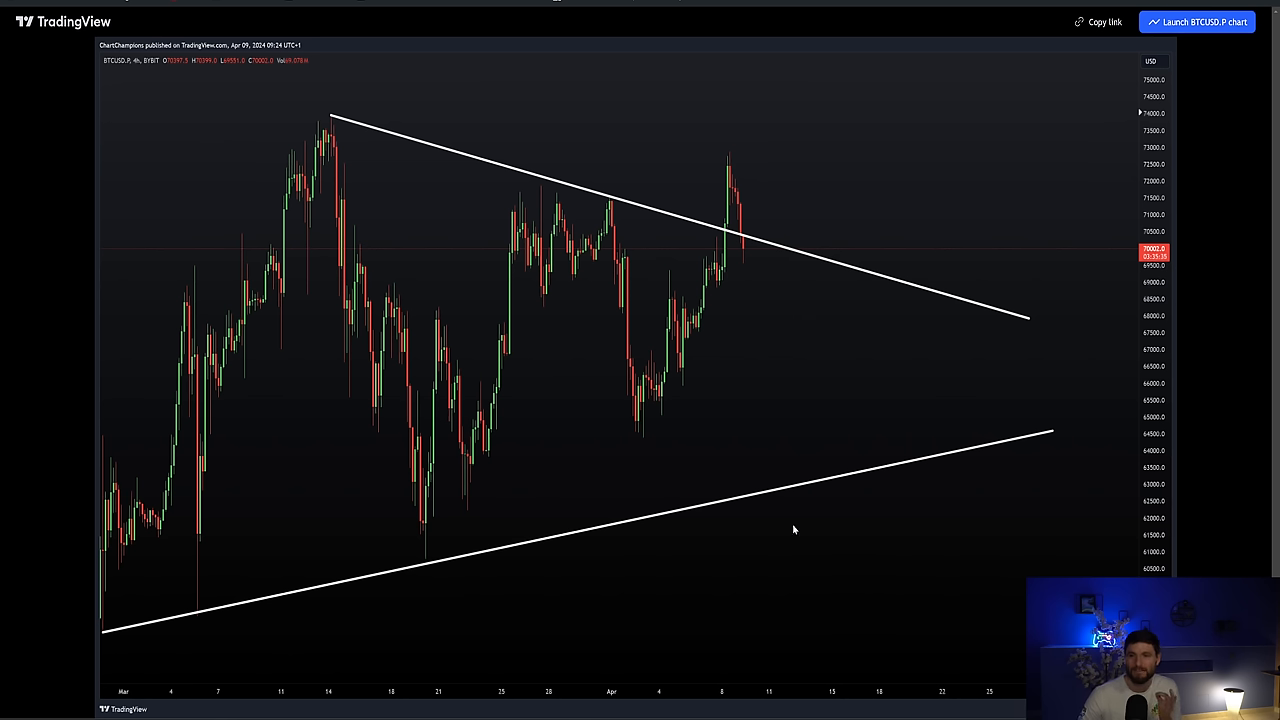
# Return to the April 9 published chart showing the triangle breakout.
pyautogui.click(1196, 22)
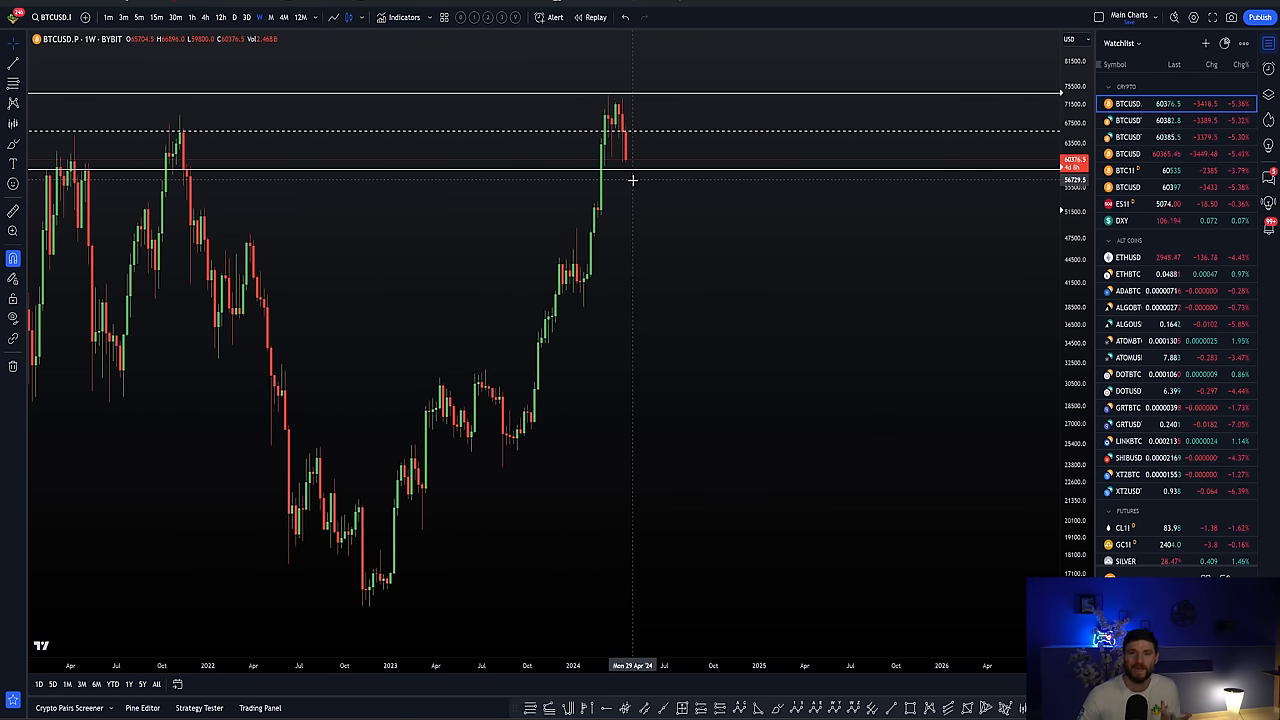
pyautogui.moveTo(561, 199)
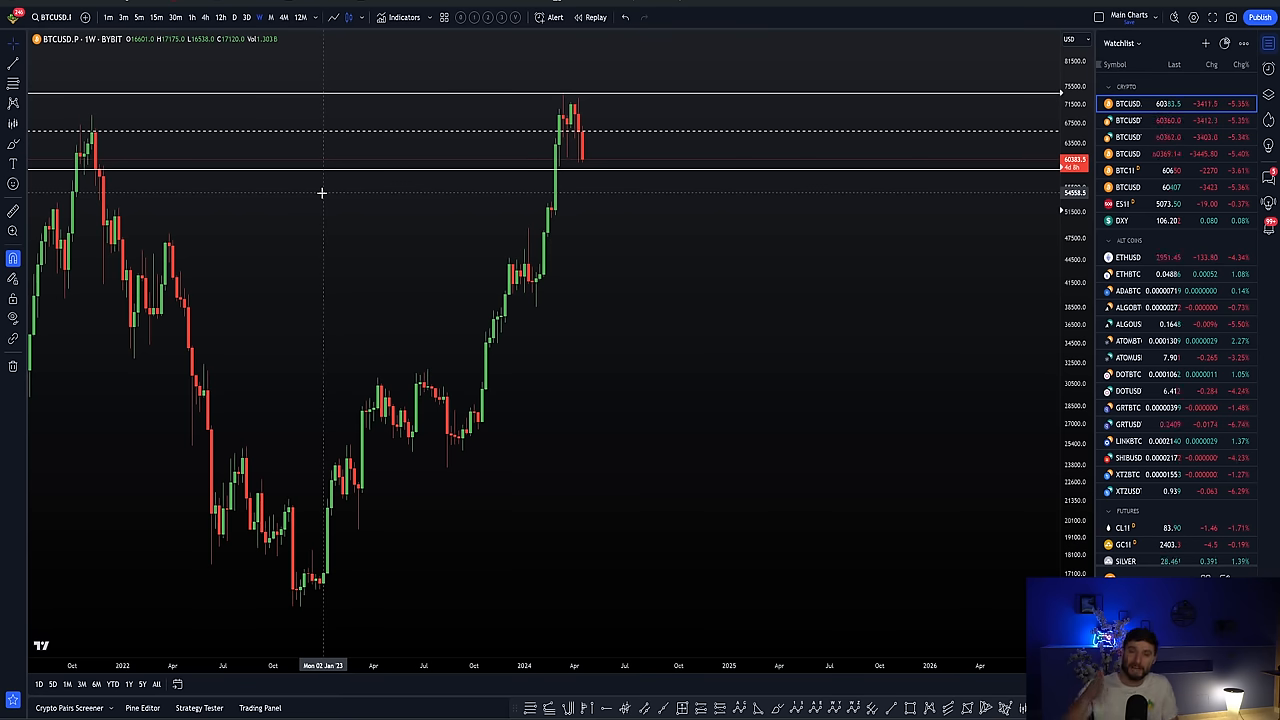
pyautogui.moveTo(362, 187)
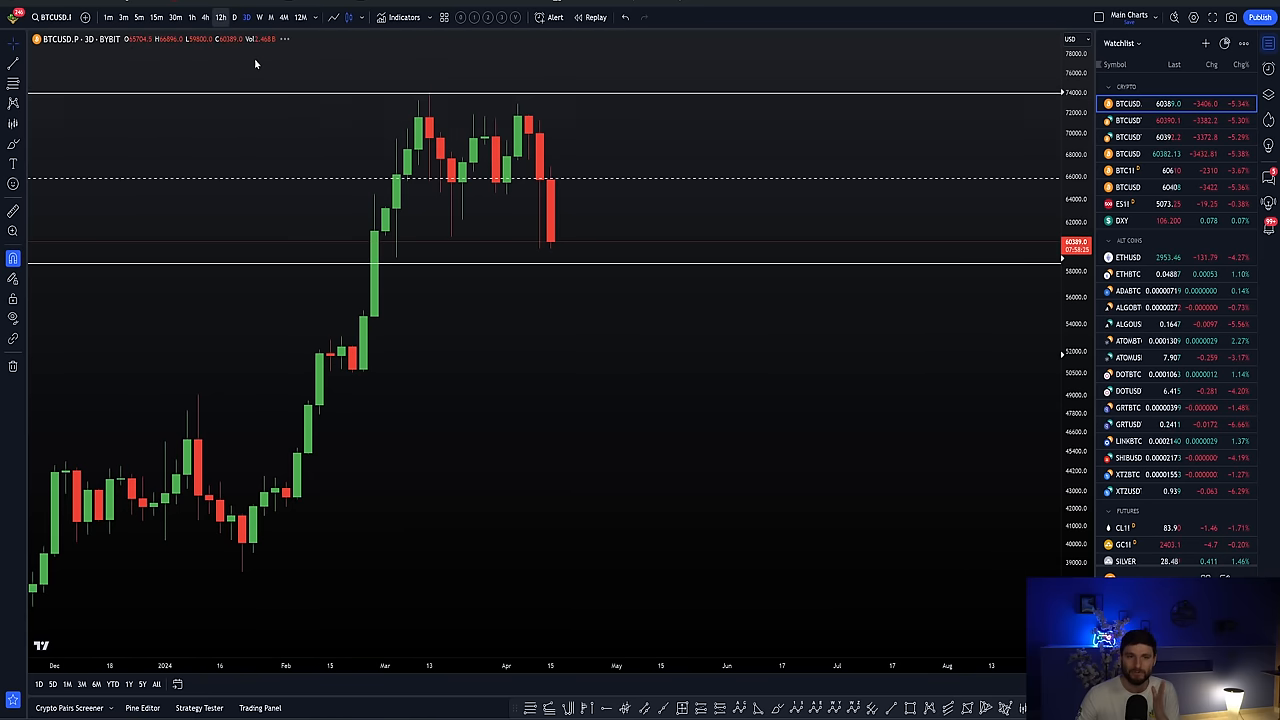
pyautogui.click(220, 17)
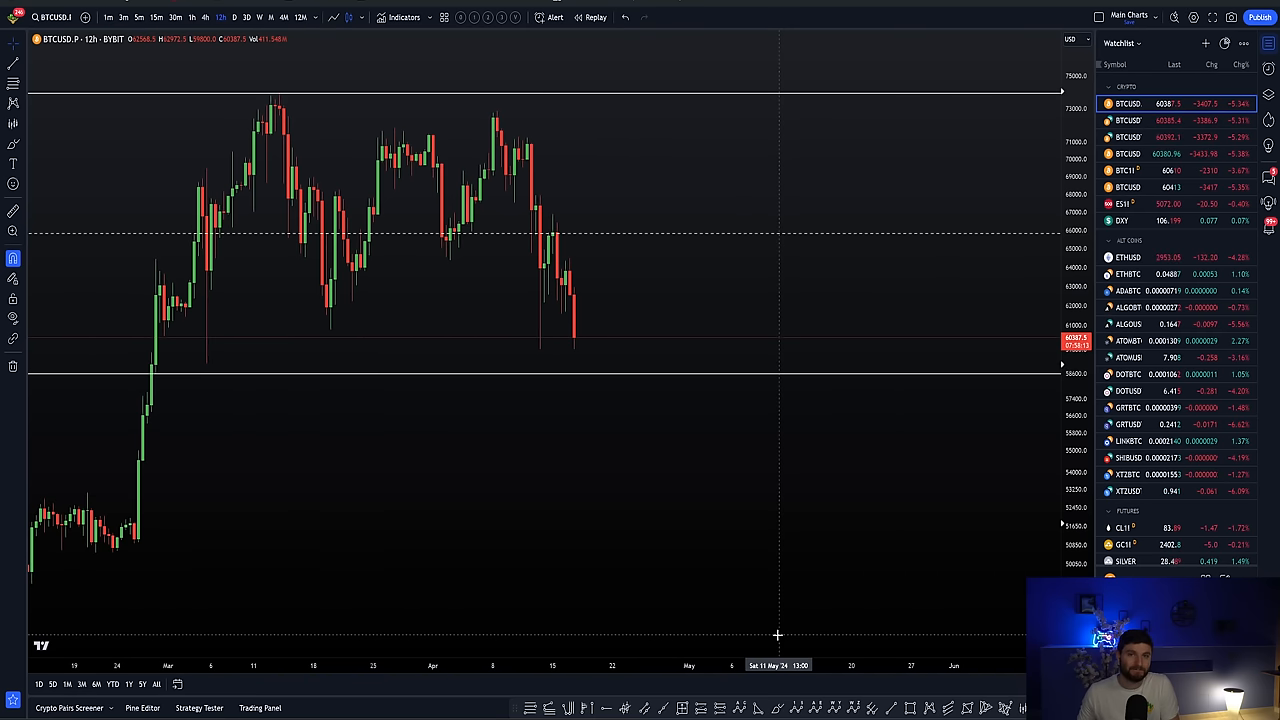
pyautogui.moveTo(548, 330)
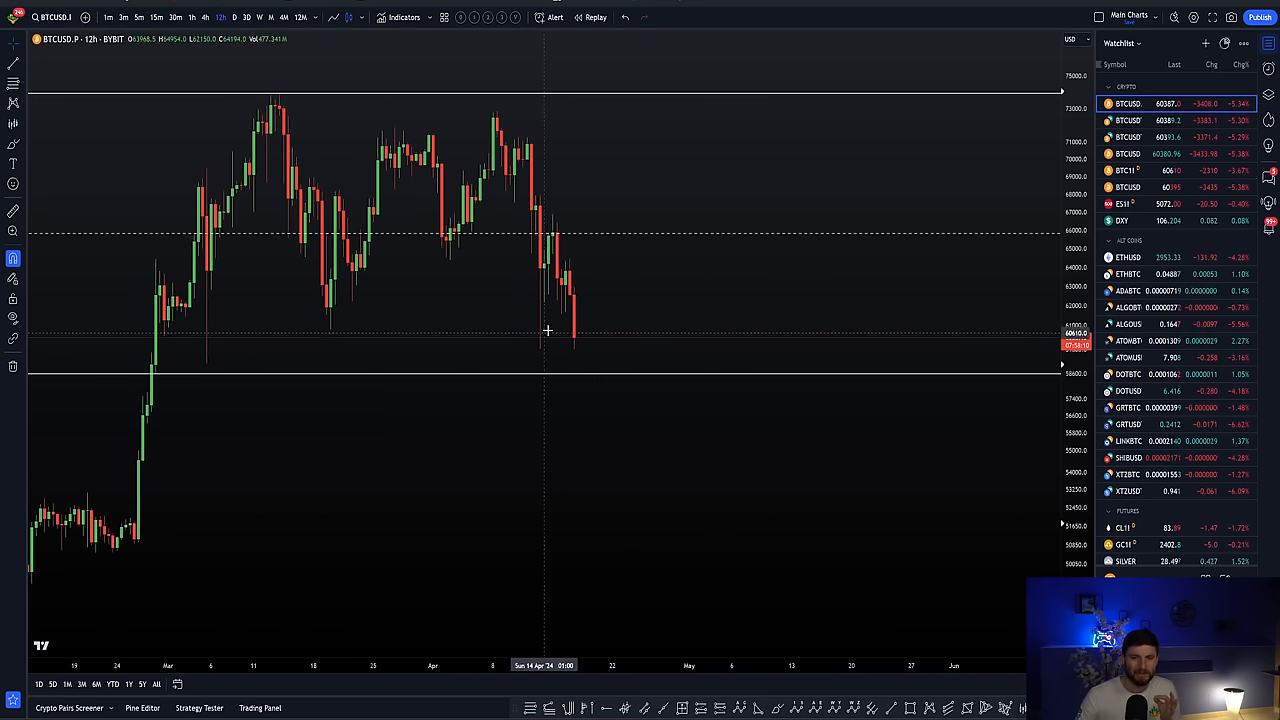
pyautogui.moveTo(580, 342)
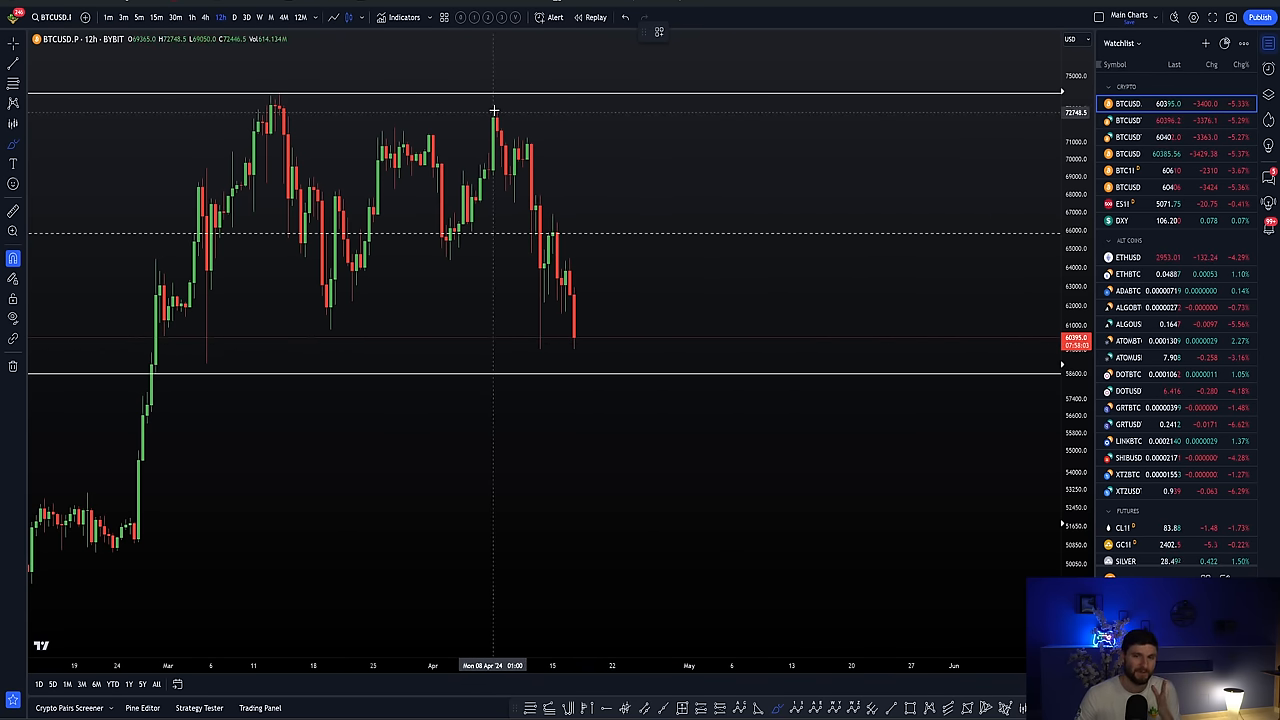
pyautogui.moveTo(614, 344)
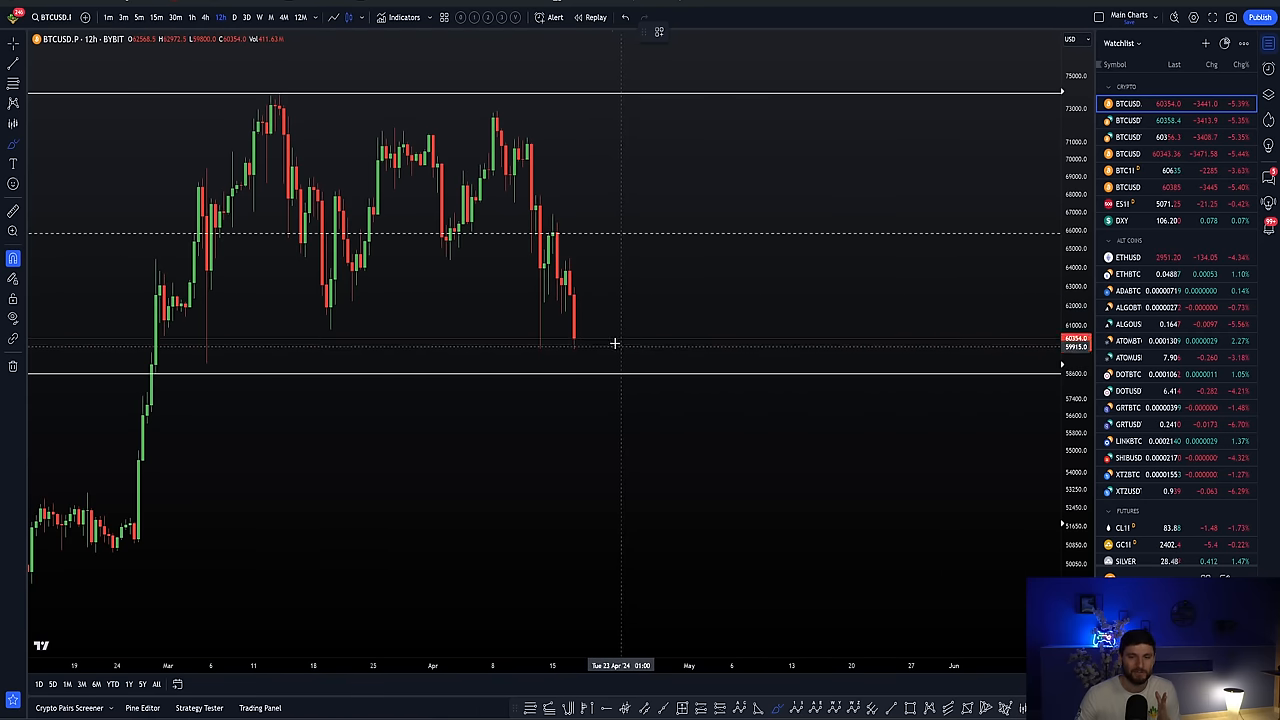
pyautogui.moveTo(519, 158)
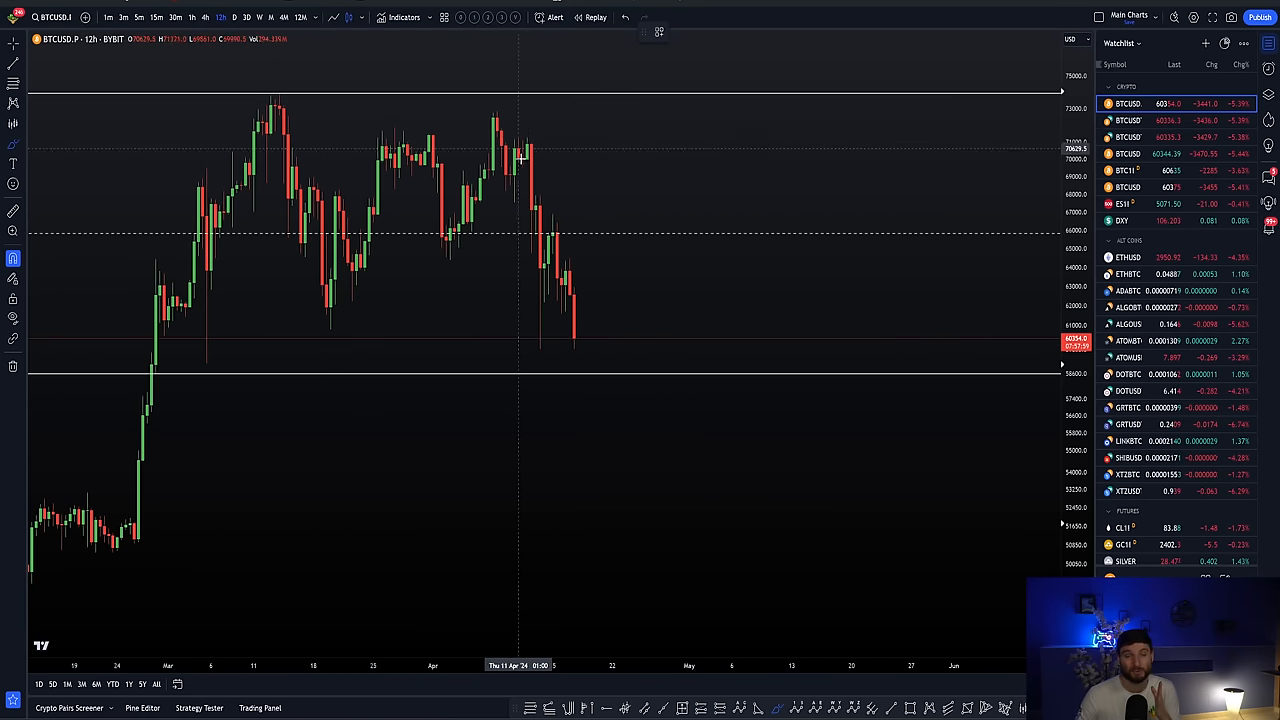
pyautogui.moveTo(578, 343)
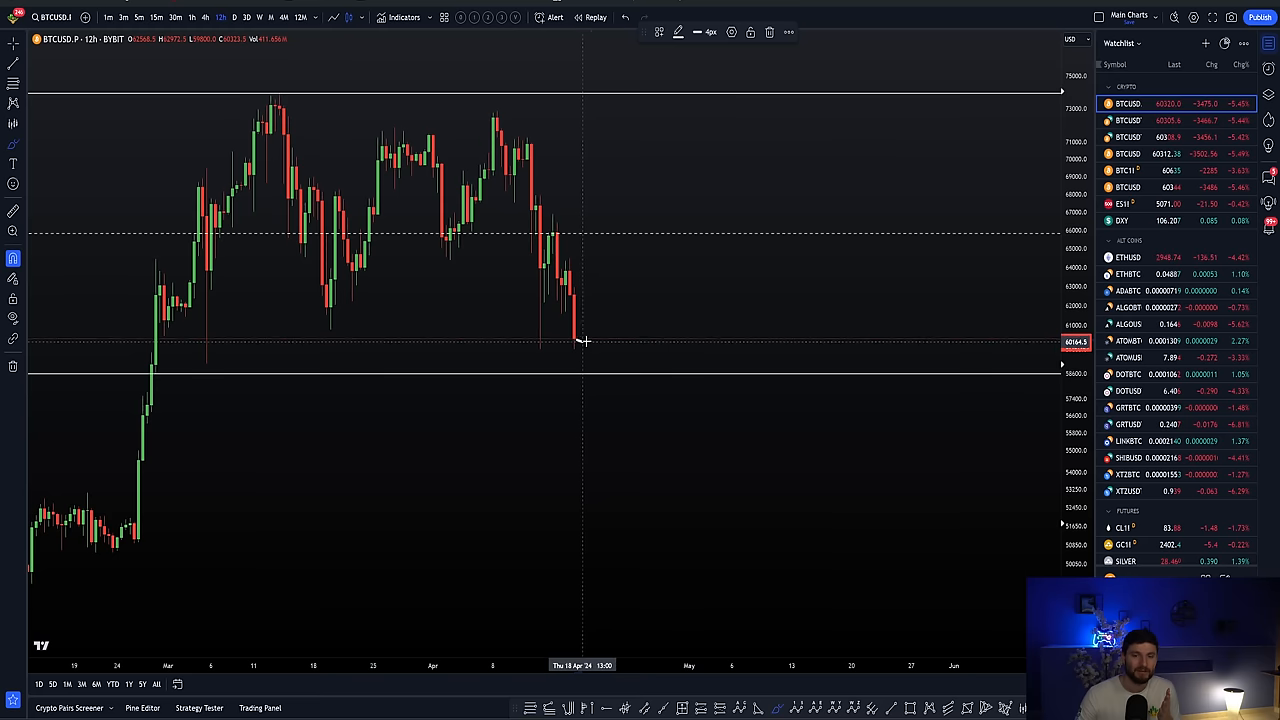
pyautogui.moveTo(582, 340); pyautogui.dragTo(710, 155)
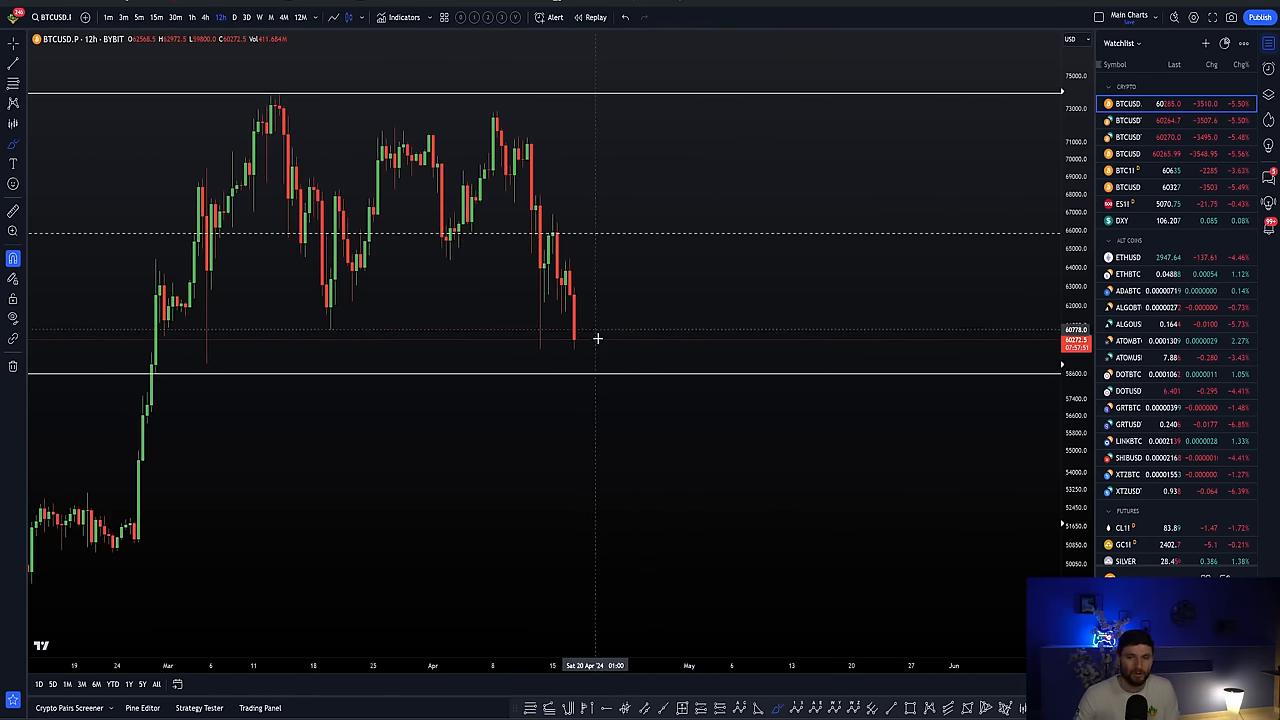
pyautogui.moveTo(550, 415)
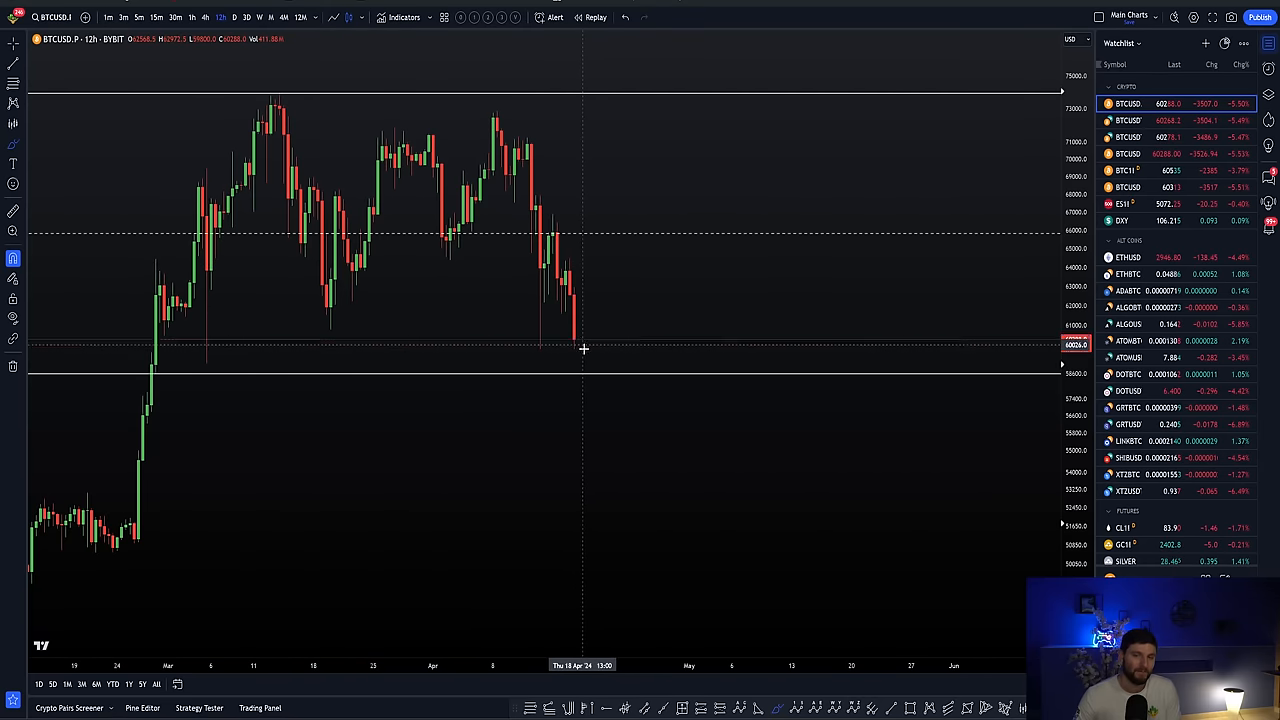
pyautogui.moveTo(577, 341)
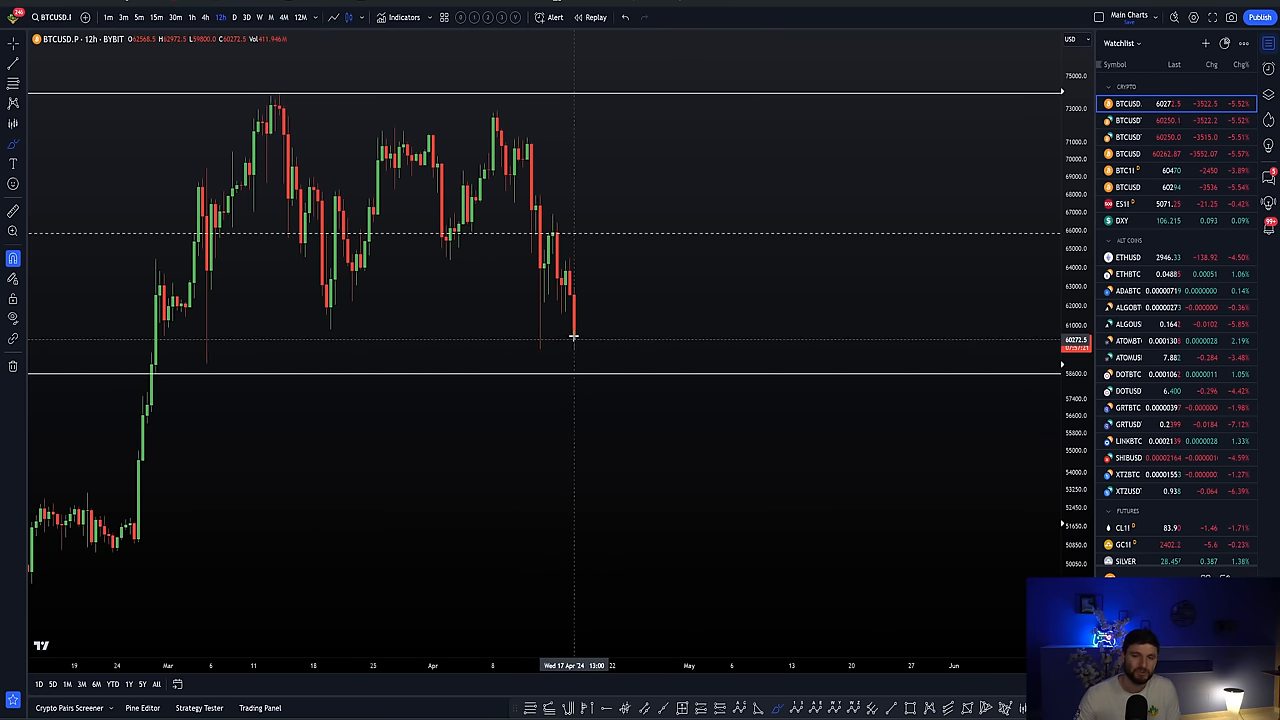
pyautogui.moveTo(549, 344)
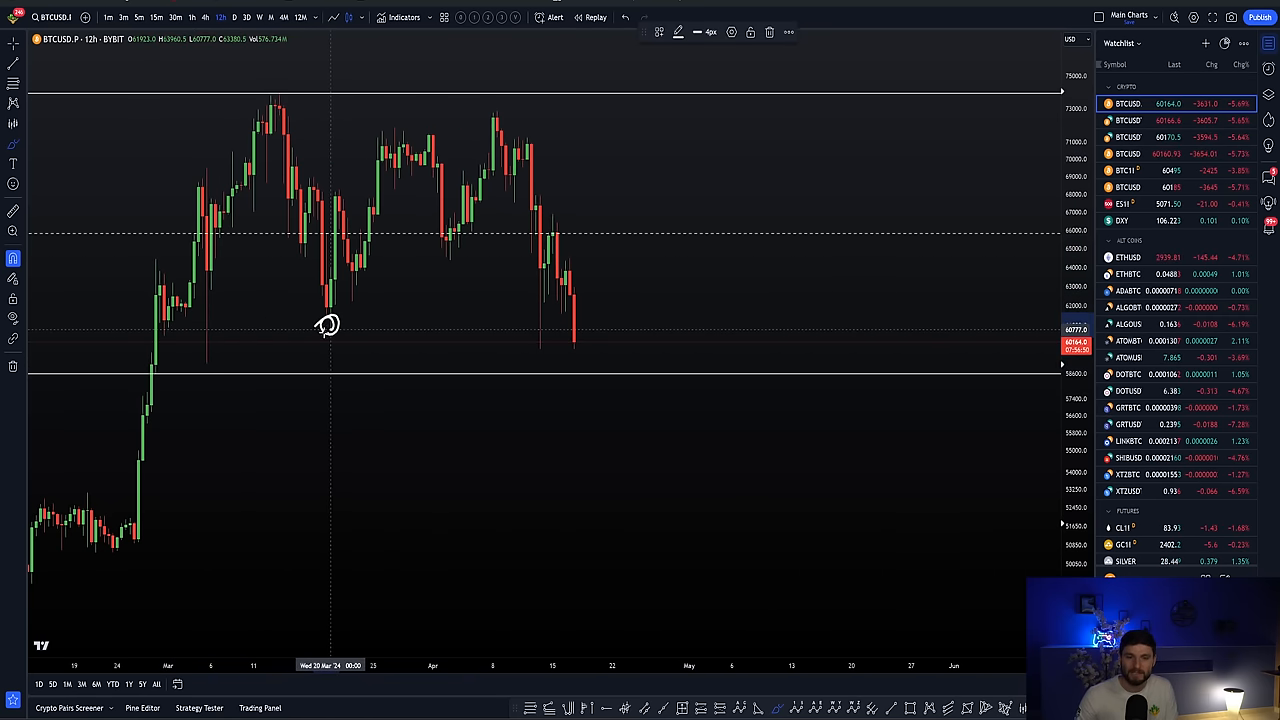
pyautogui.moveTo(537, 330)
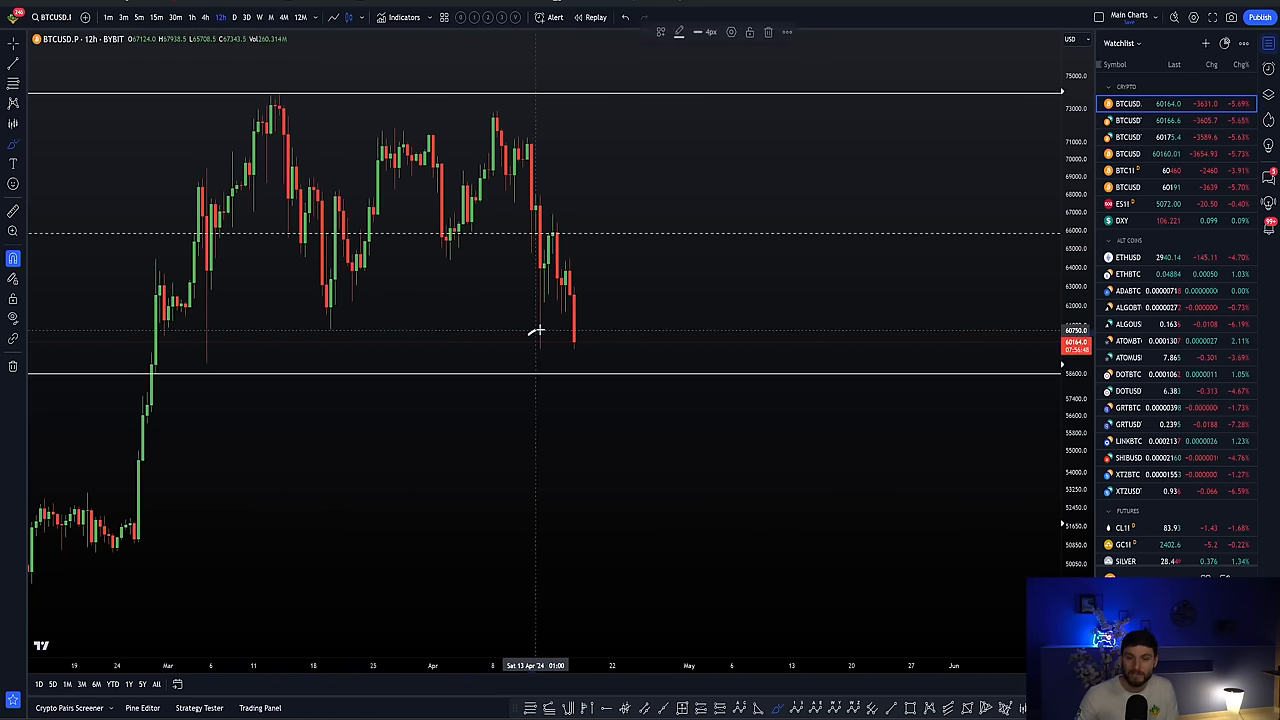
pyautogui.moveTo(540, 340); pyautogui.dragTo(563, 205)
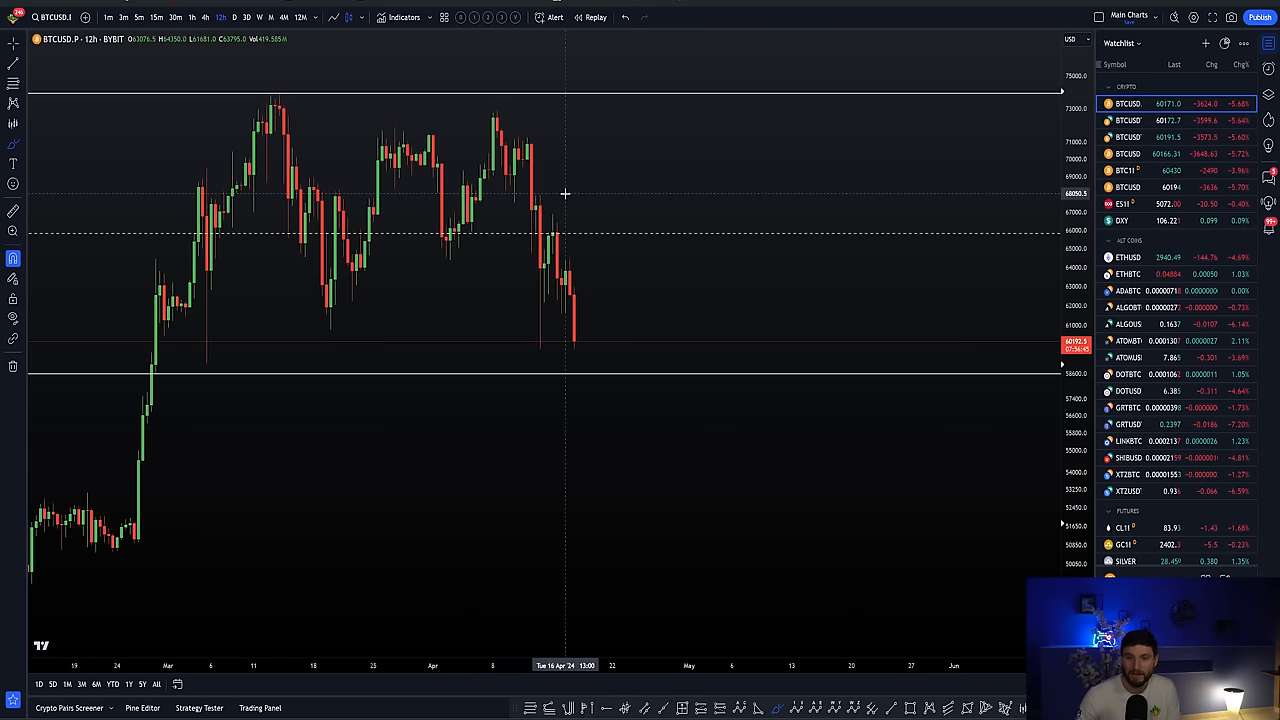
pyautogui.moveTo(610, 400)
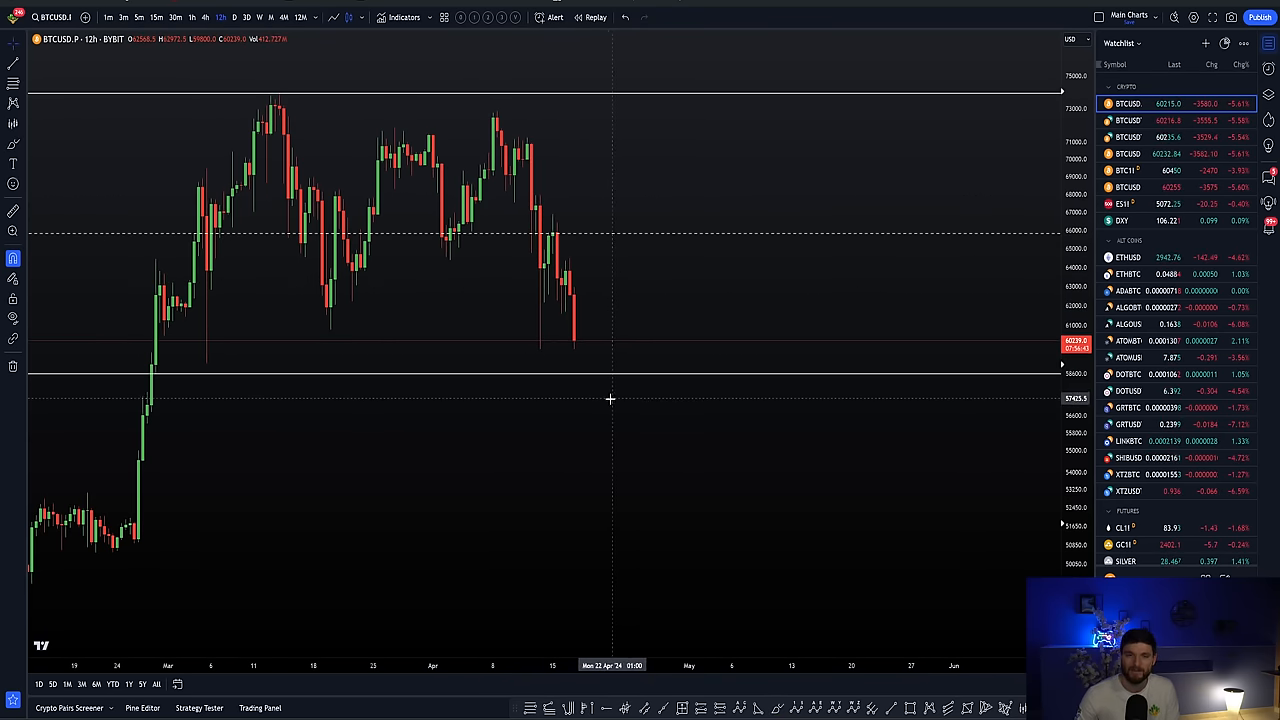
pyautogui.moveTo(583, 340)
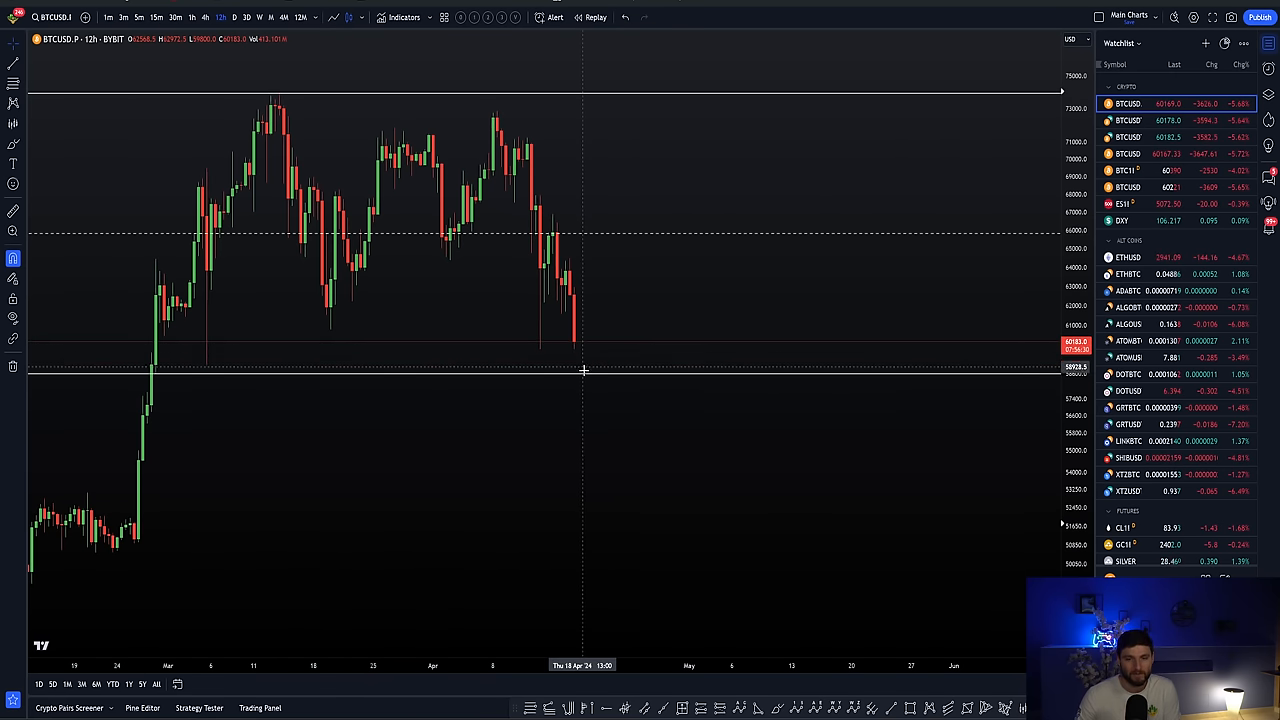
pyautogui.moveTo(580, 346)
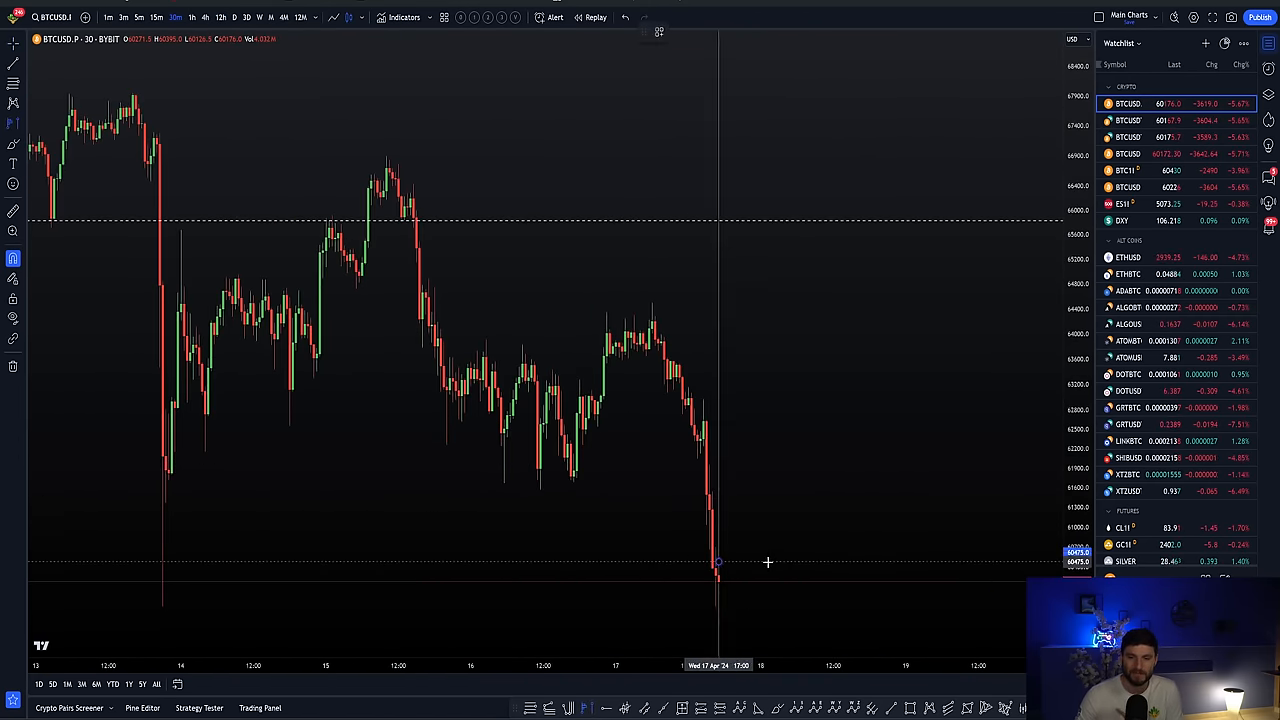
# Sketch the range rejection and low on the 30-minute BTCUSD chart.
pyautogui.moveTo(165, 417); pyautogui.dragTo(718, 560)
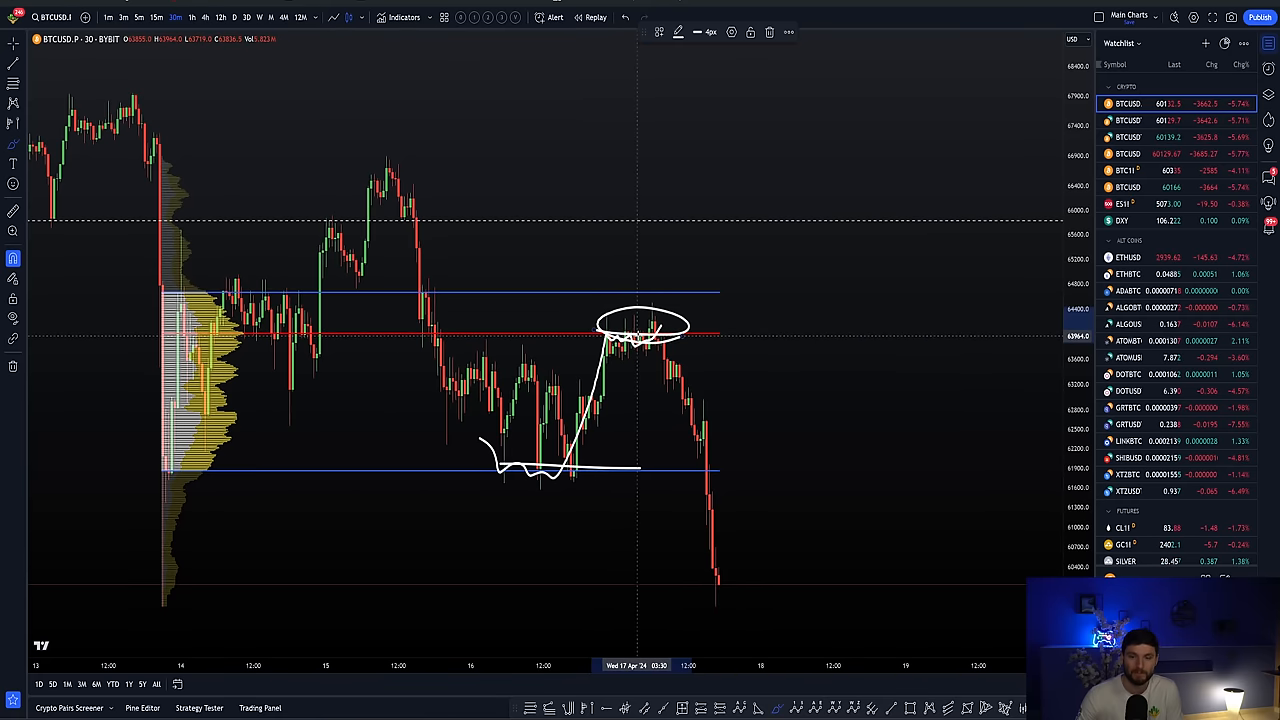
pyautogui.moveTo(635, 333); pyautogui.dragTo(710, 565)
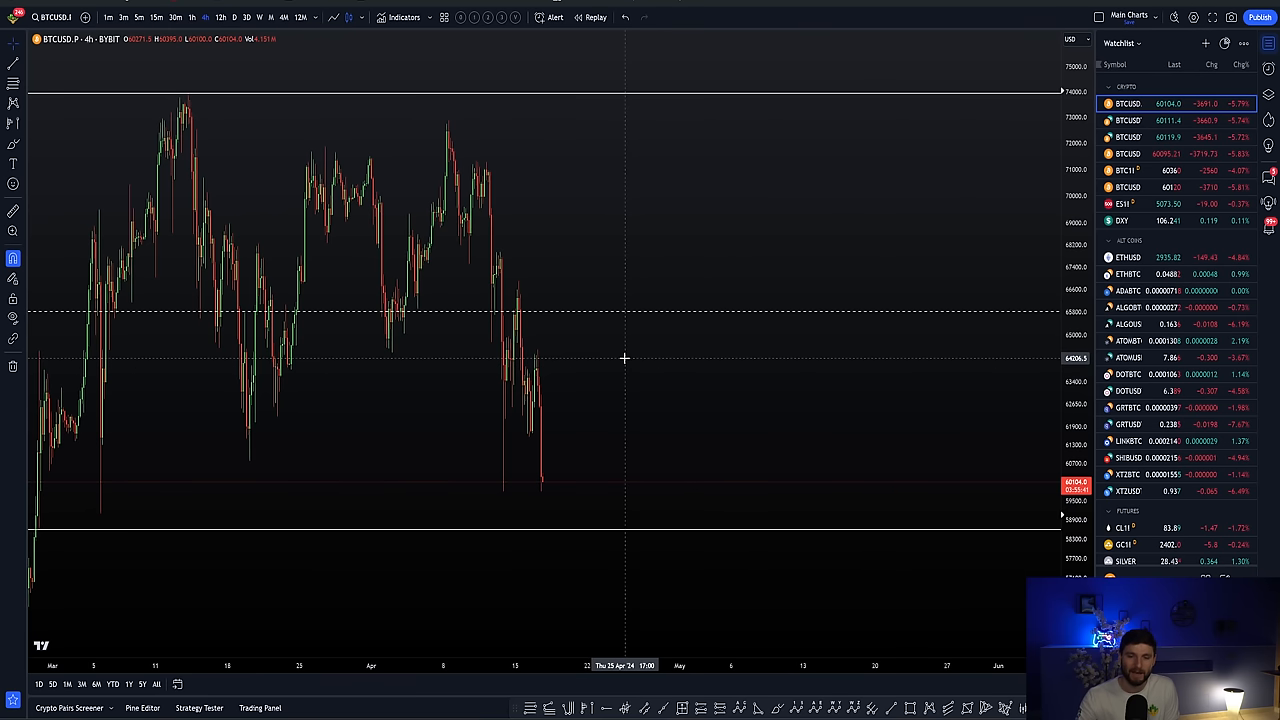
pyautogui.moveTo(535, 472)
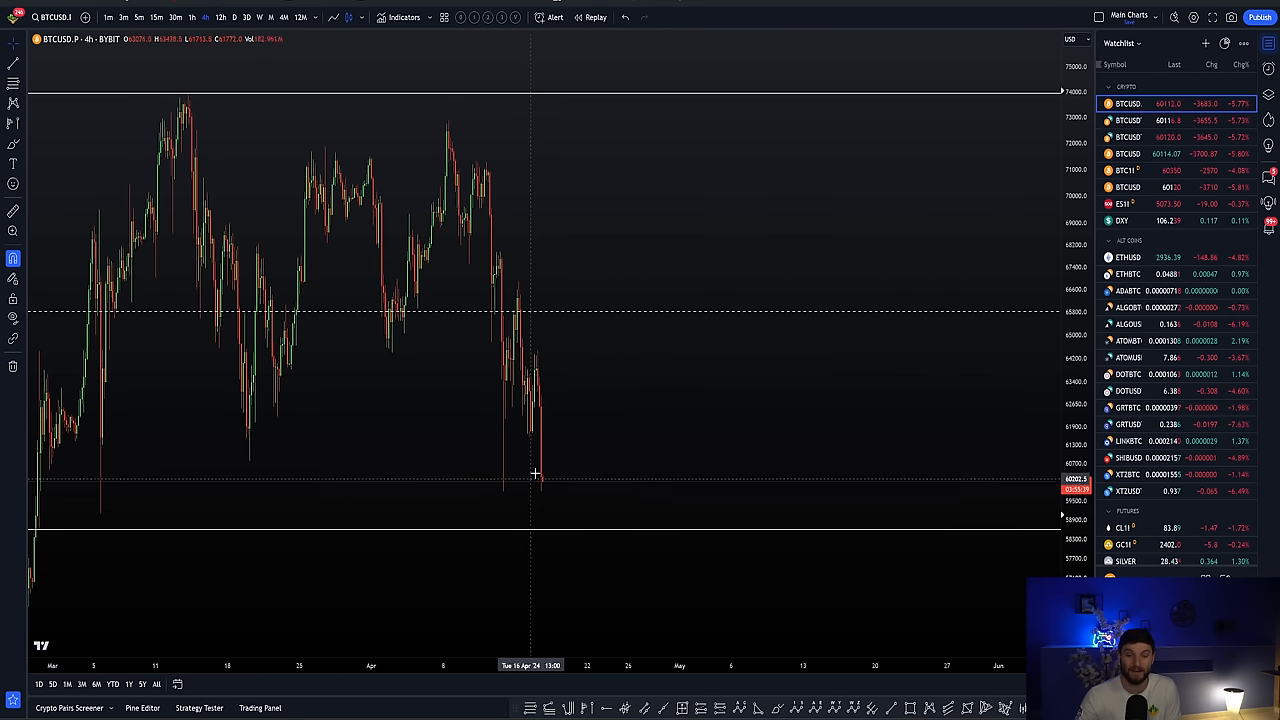
pyautogui.moveTo(565, 478)
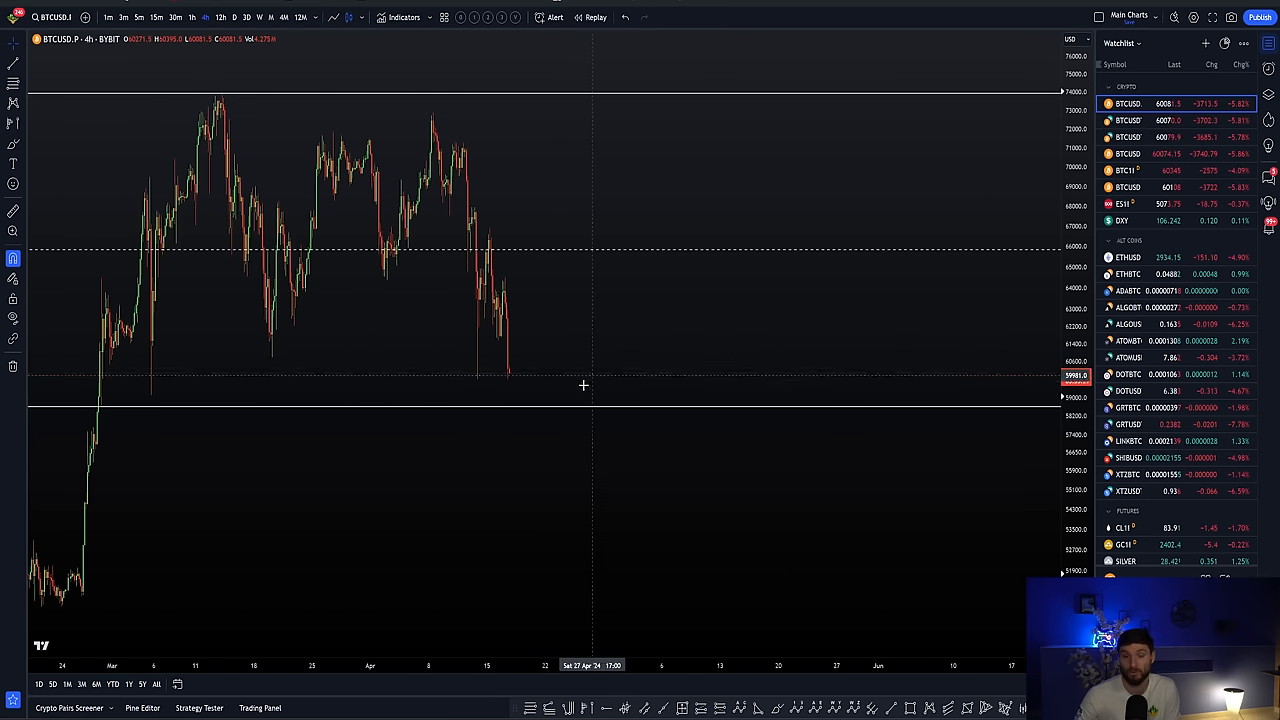
pyautogui.moveTo(505, 379)
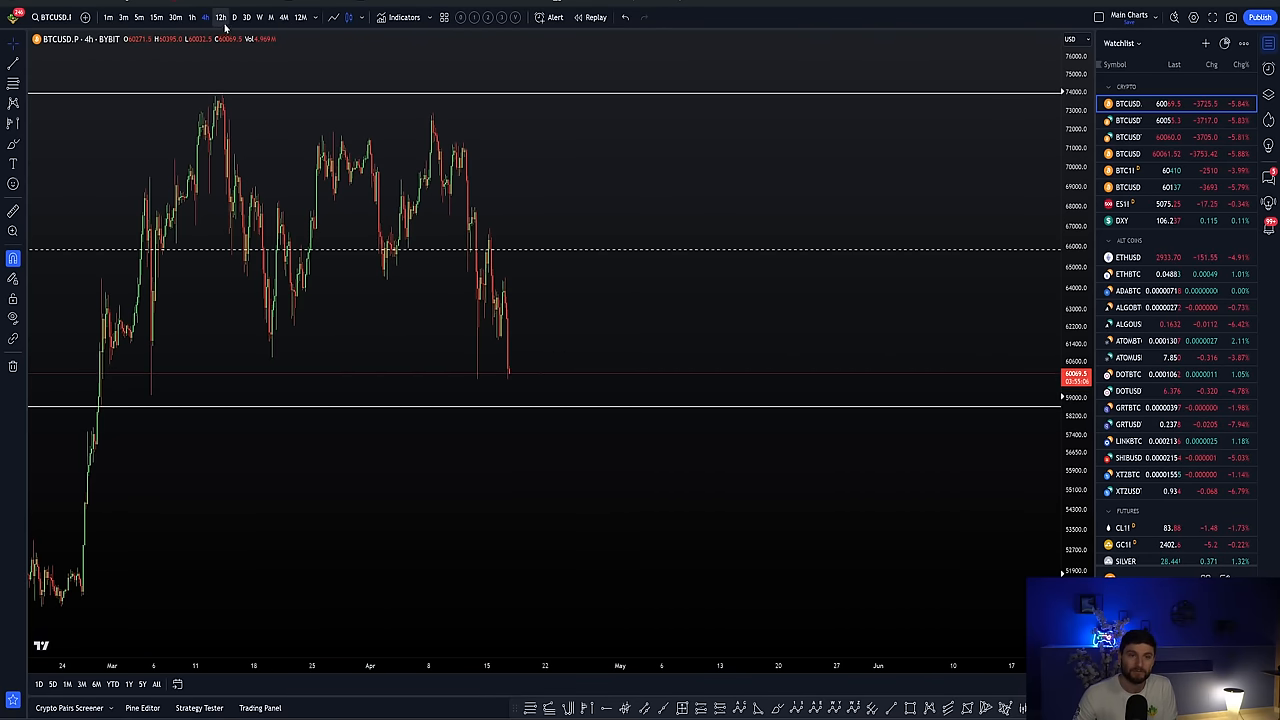
pyautogui.moveTo(573, 497)
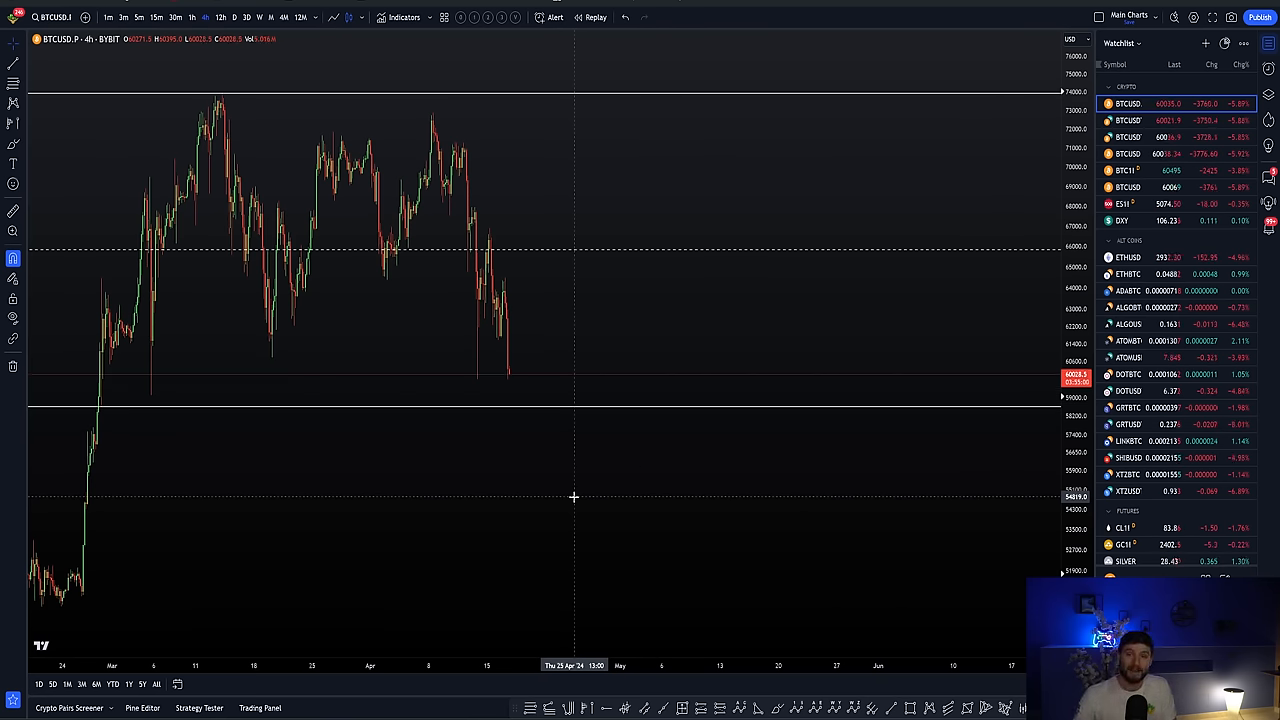
pyautogui.moveTo(547, 168)
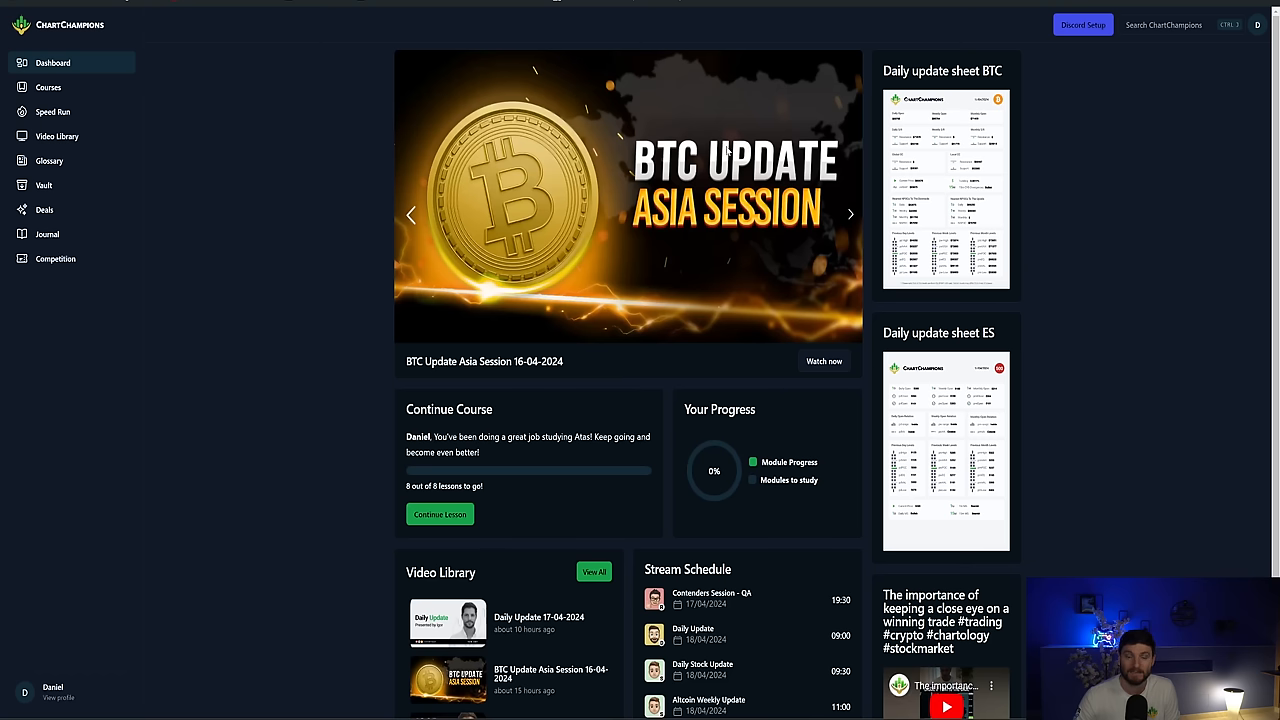
pyautogui.moveTo(883, 173)
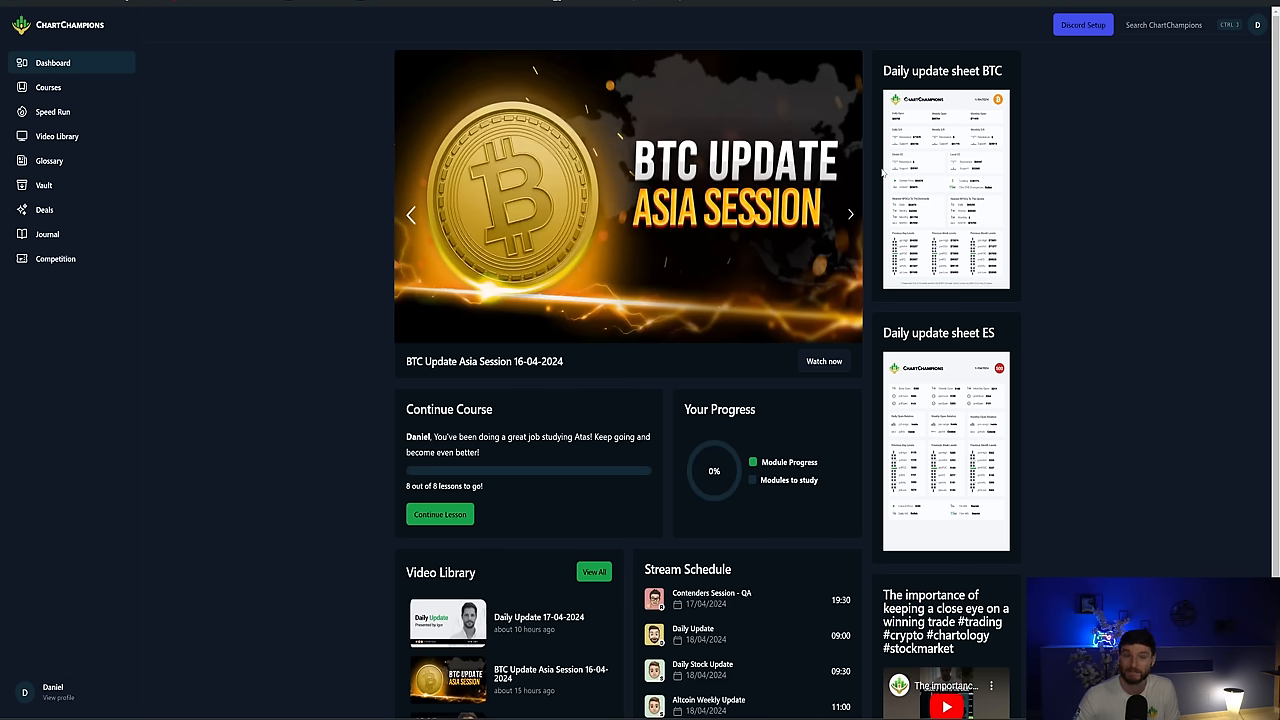
# Leave the 4-hour chart for the ChartChampions community's Discord server.
pyautogui.click(849, 214)
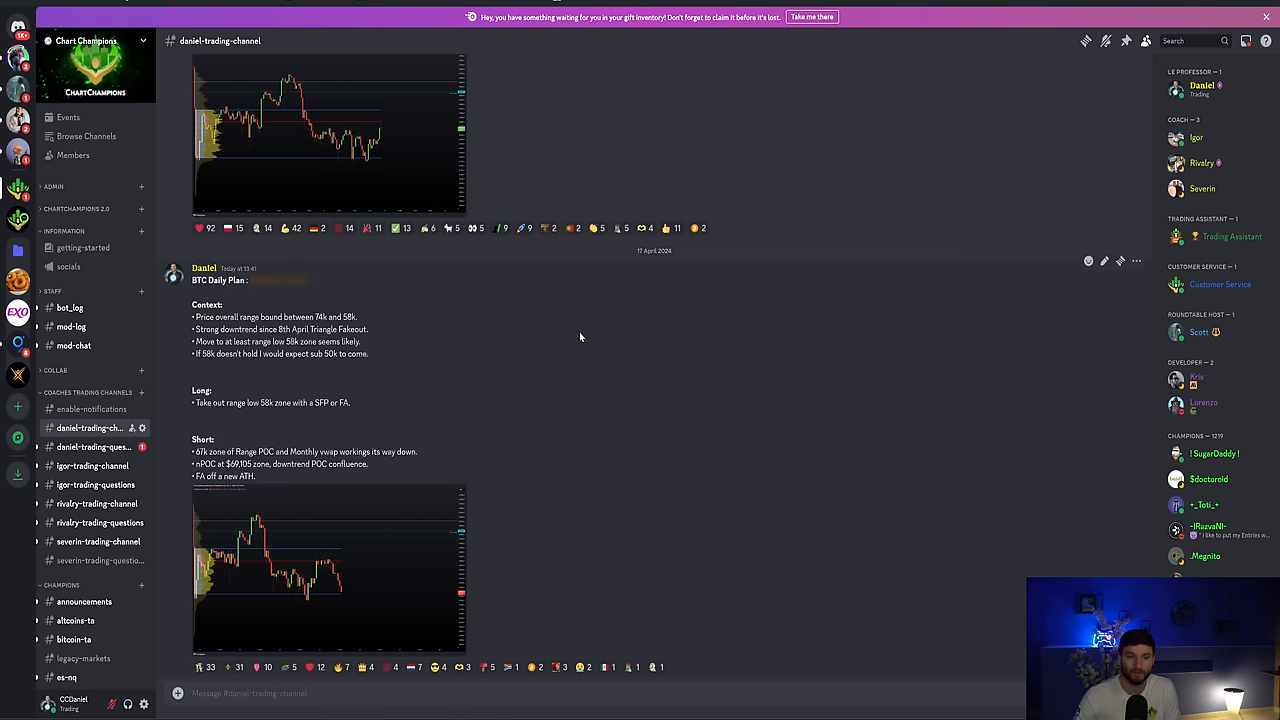
pyautogui.moveTo(90, 409)
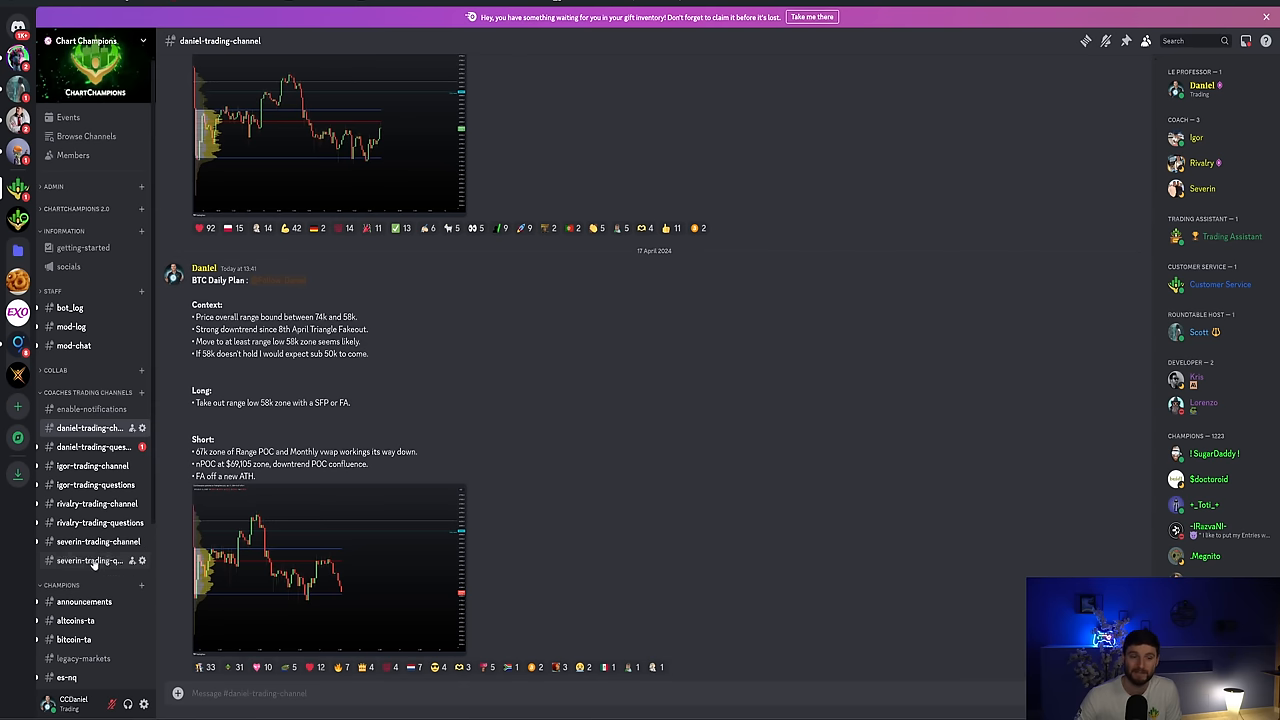
pyautogui.moveTo(632, 291)
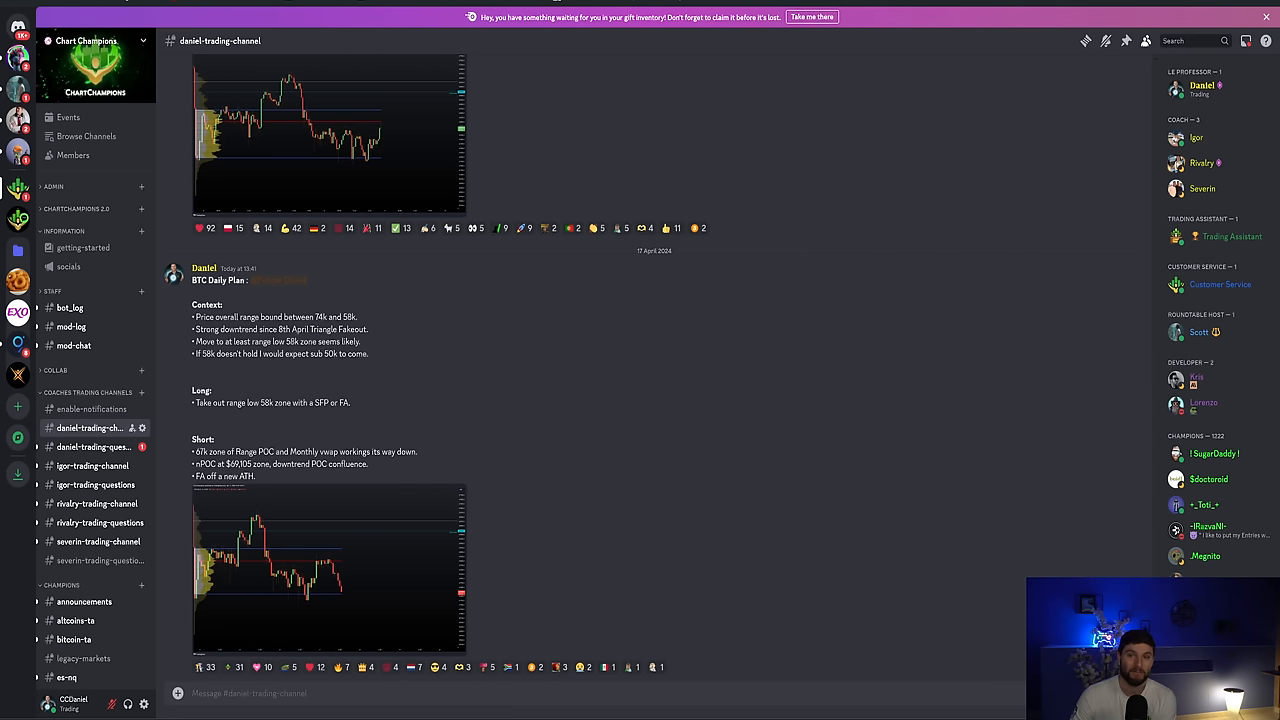
pyautogui.moveTo(629, 308)
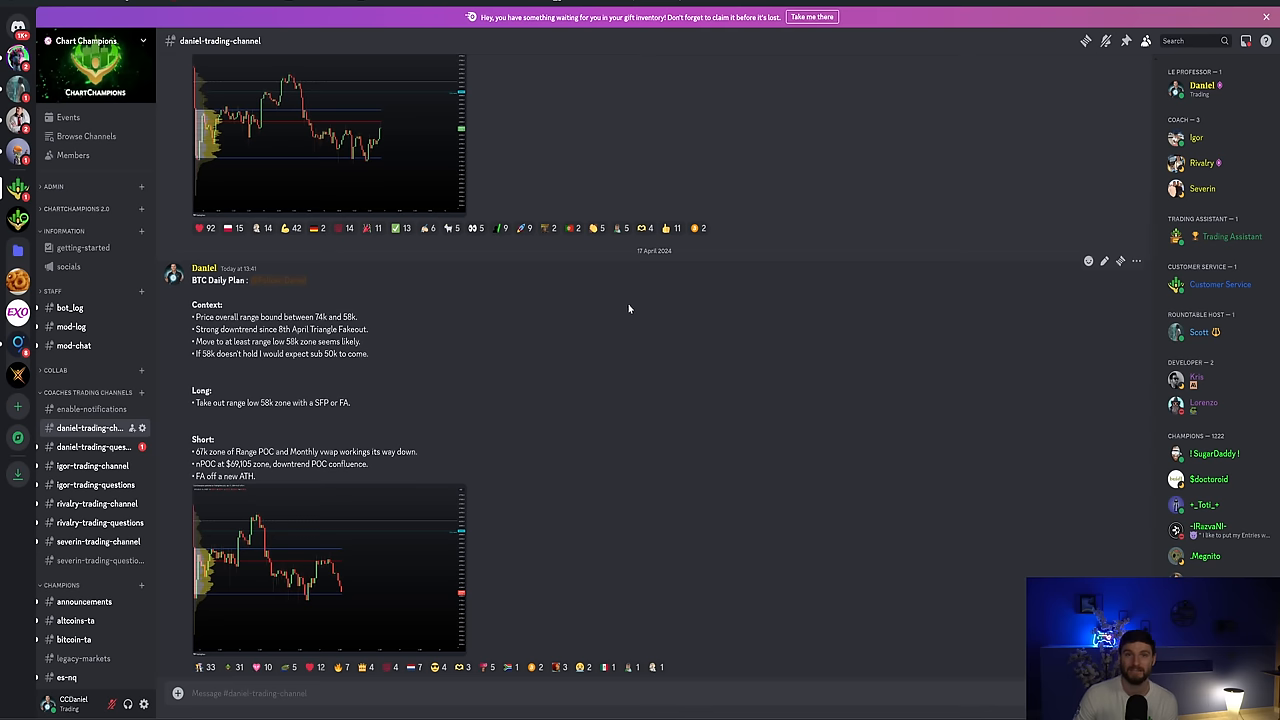